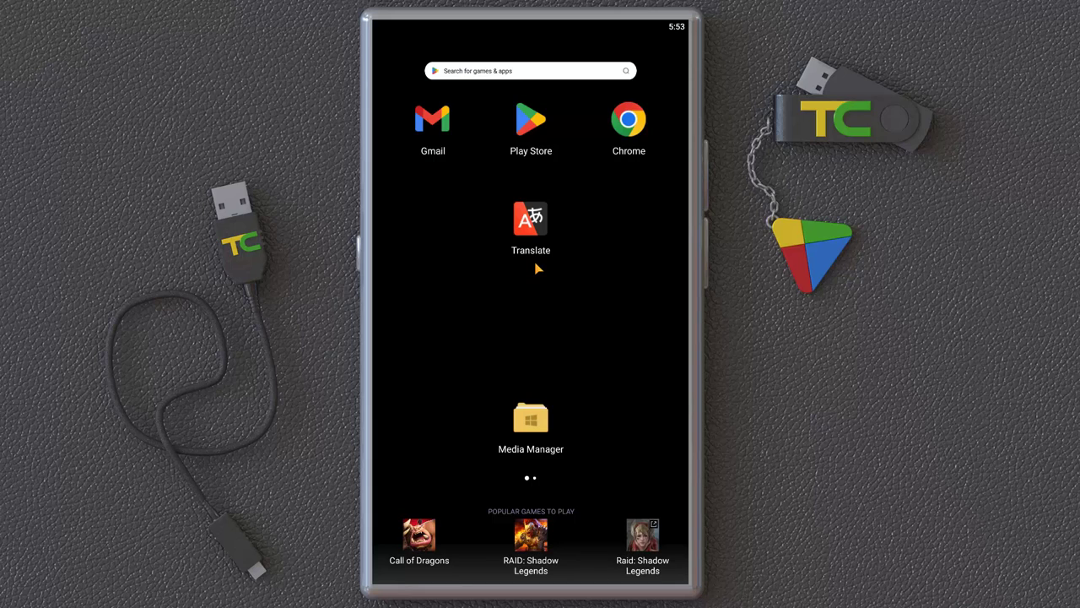
mouse_move(533, 259)
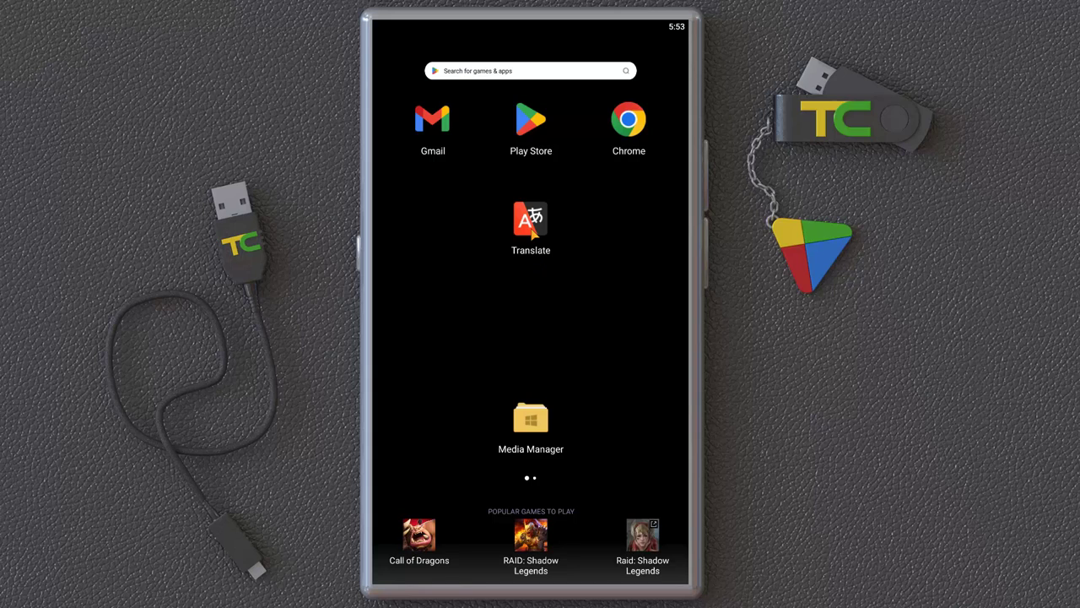
Launch Translate, enter 'hello', and swap the languages to English→French.
click(531, 220)
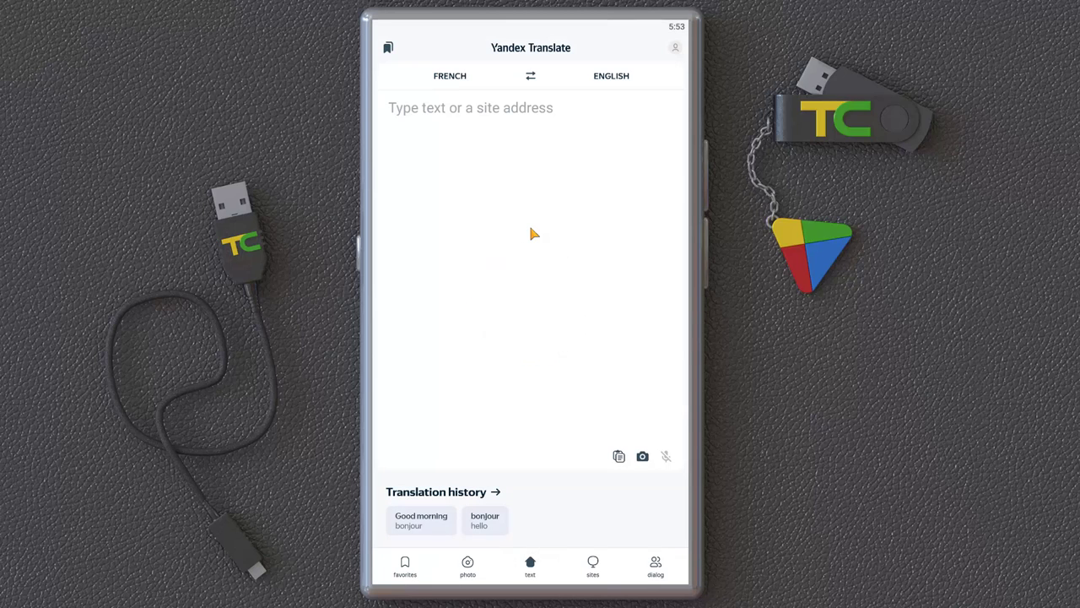
mouse_move(506, 247)
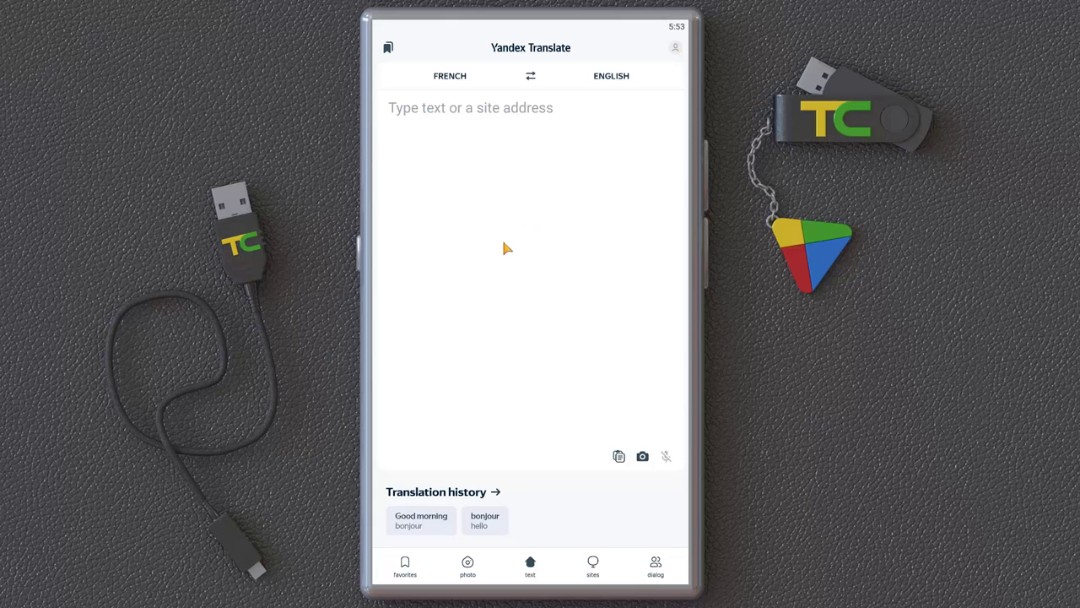
mouse_move(569, 401)
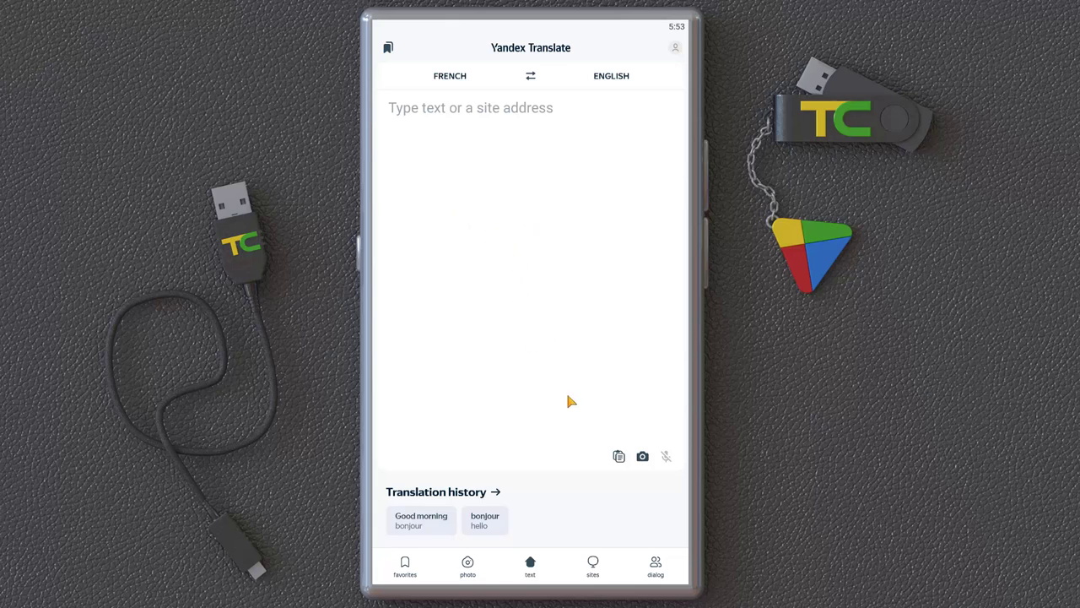
mouse_move(439, 116)
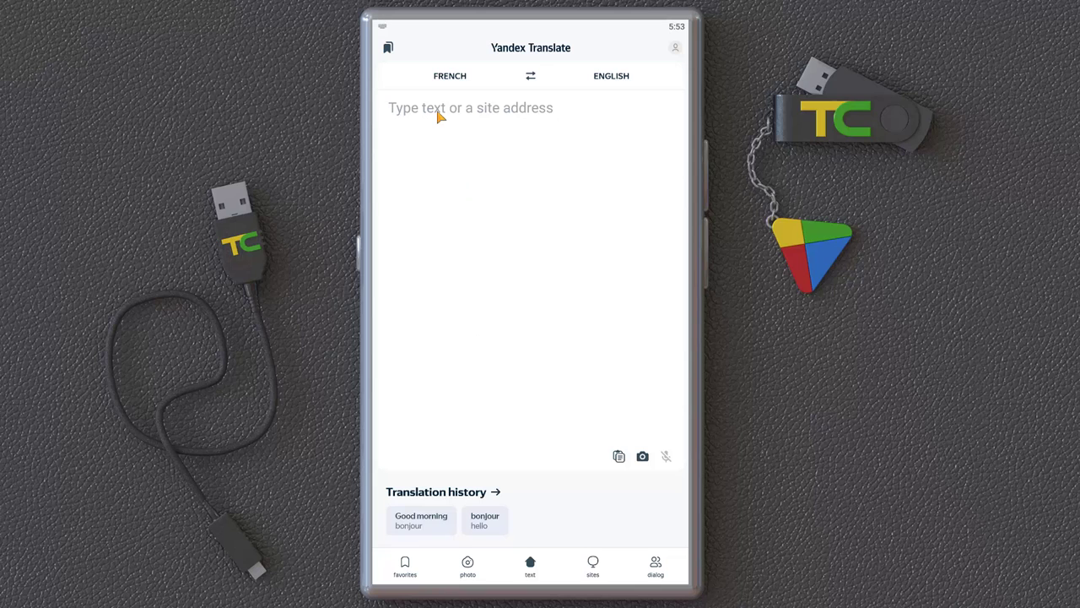
text(hello)
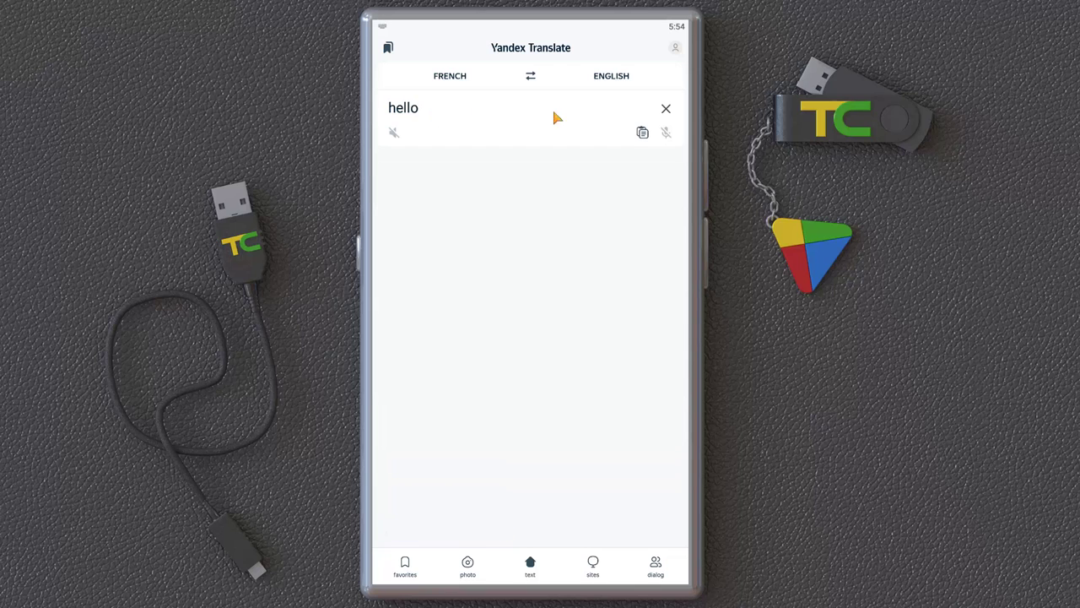
click(530, 75)
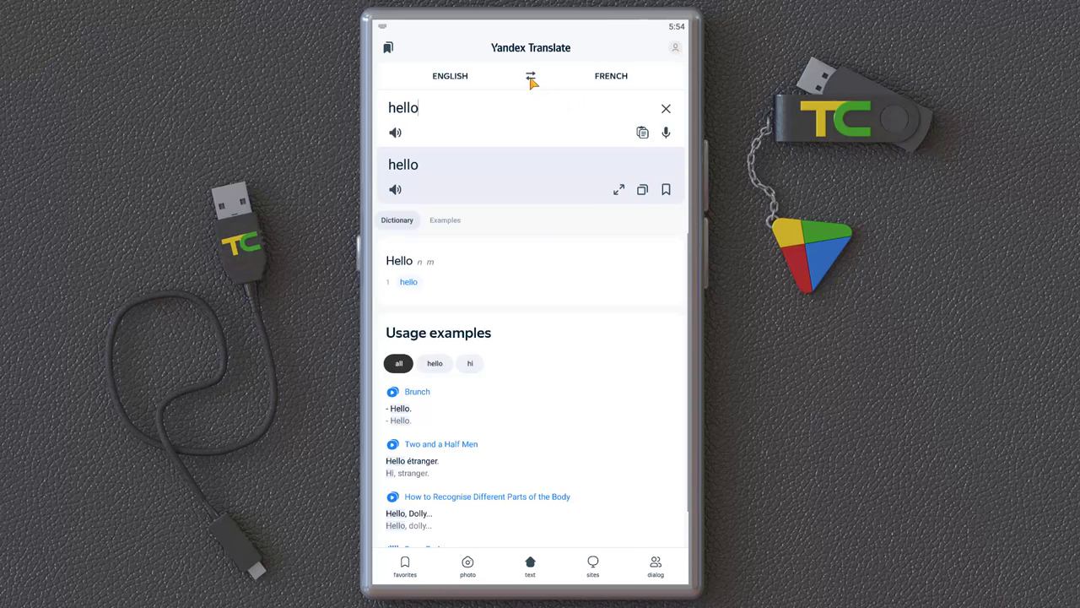
click(531, 76)
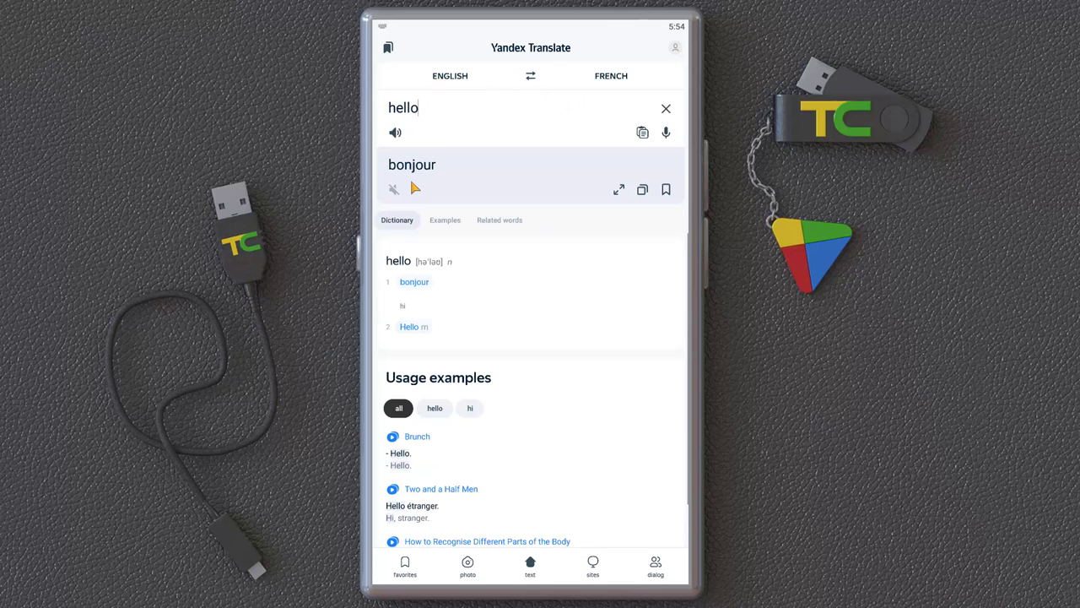
Check the target language list and read bonjour's dictionary entry and usage examples.
click(611, 76)
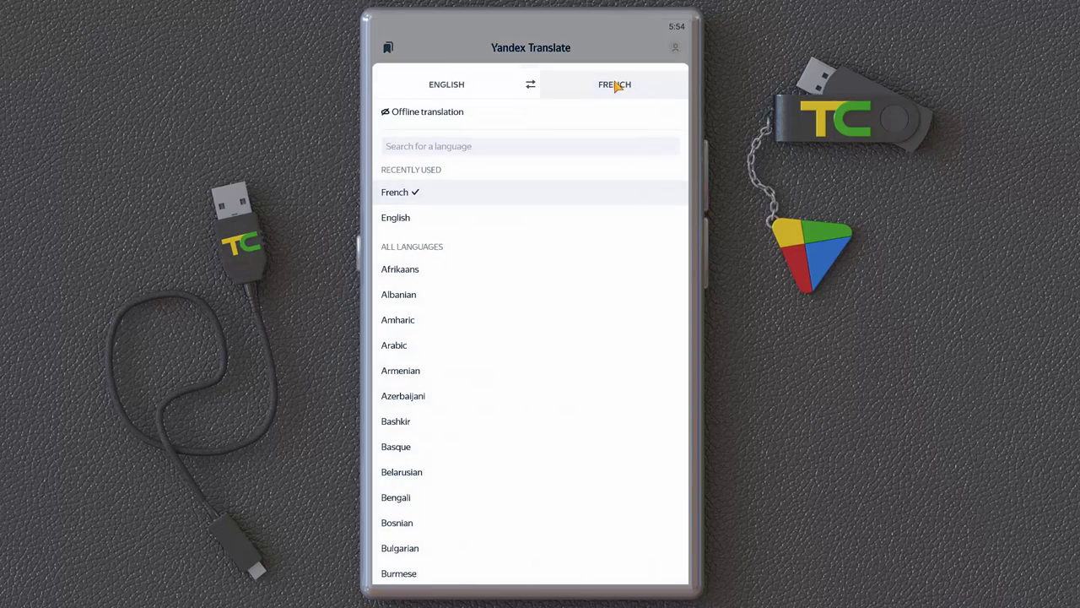
scroll(down, 3)
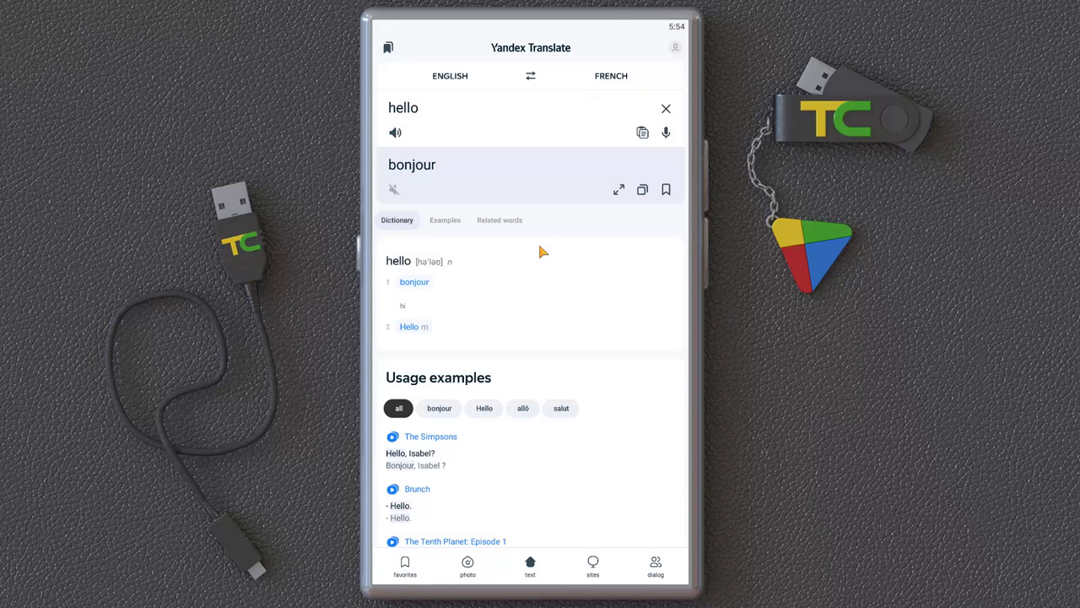
mouse_move(646, 148)
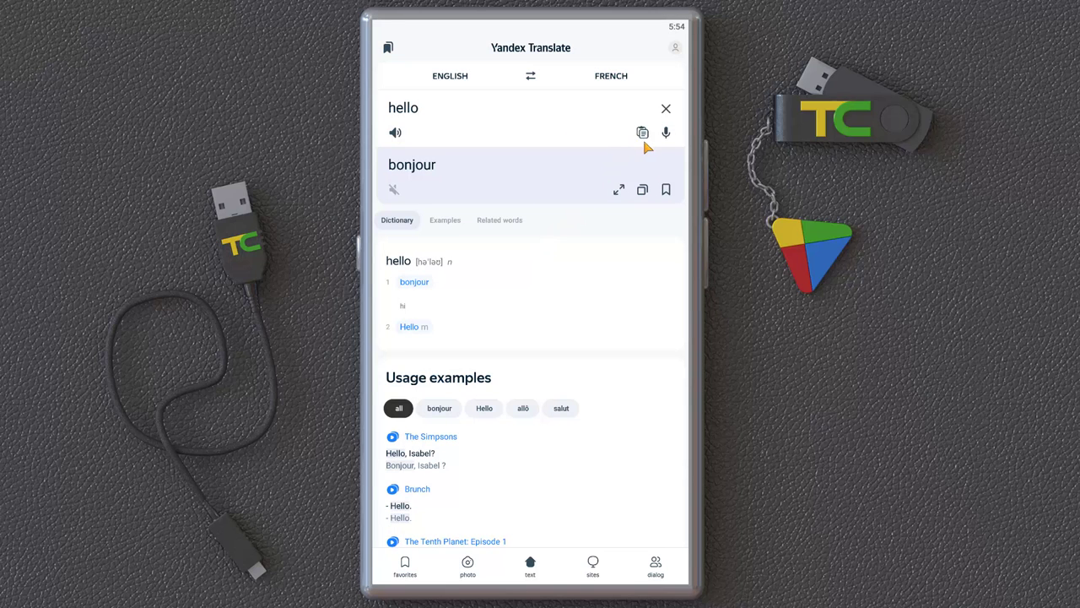
mouse_move(666, 132)
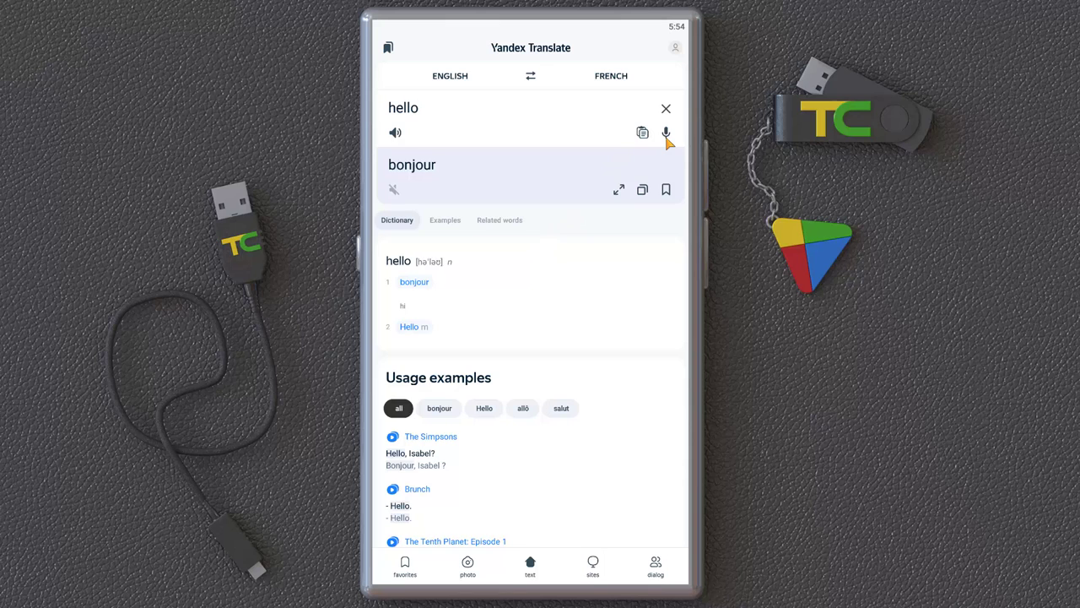
mouse_move(471, 310)
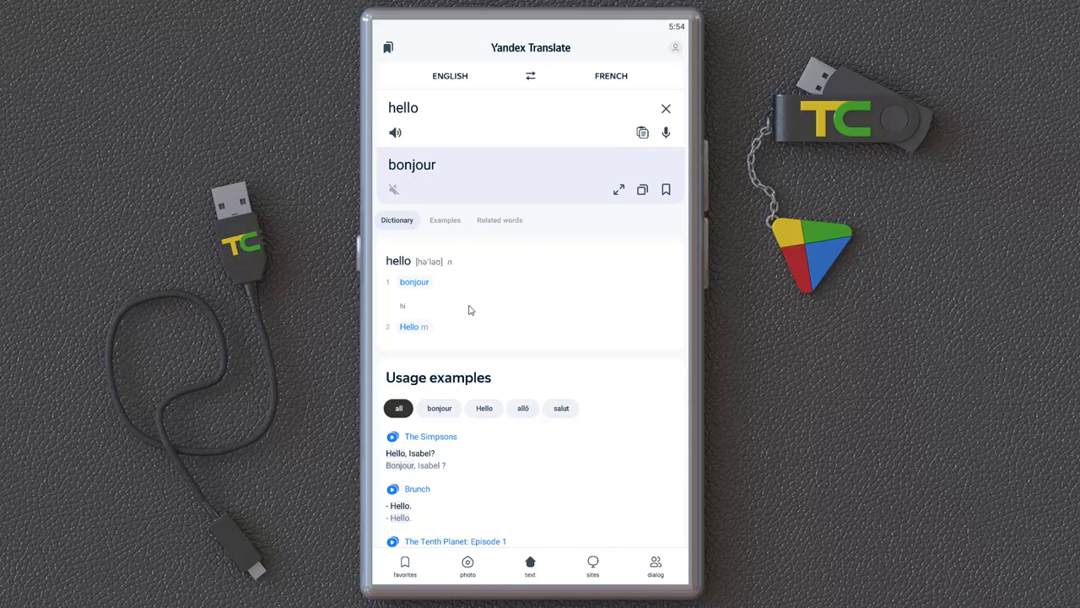
scroll(down, 3)
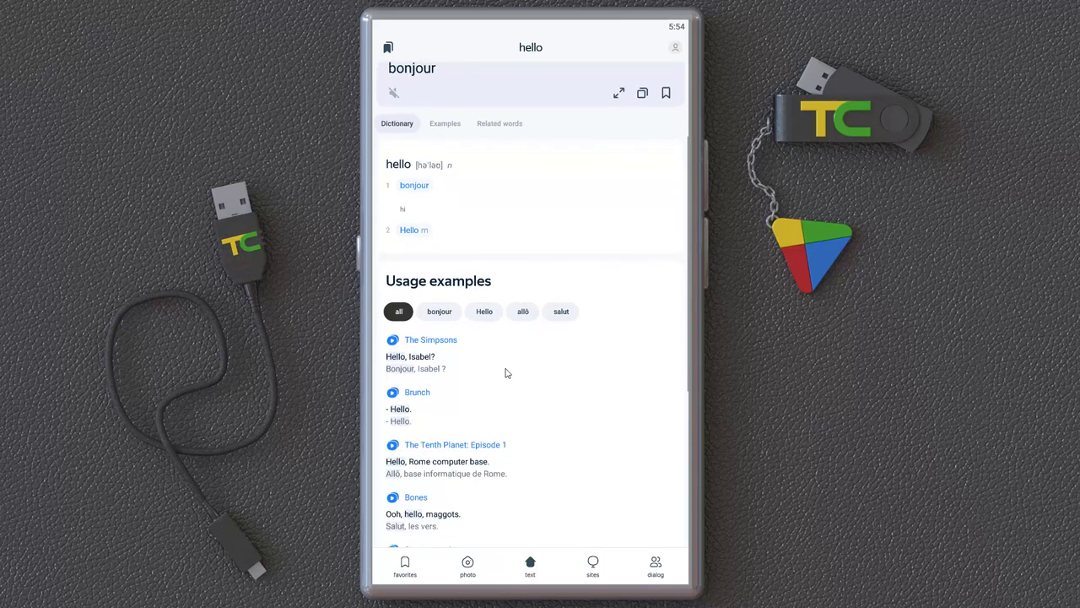
scroll(down, 3)
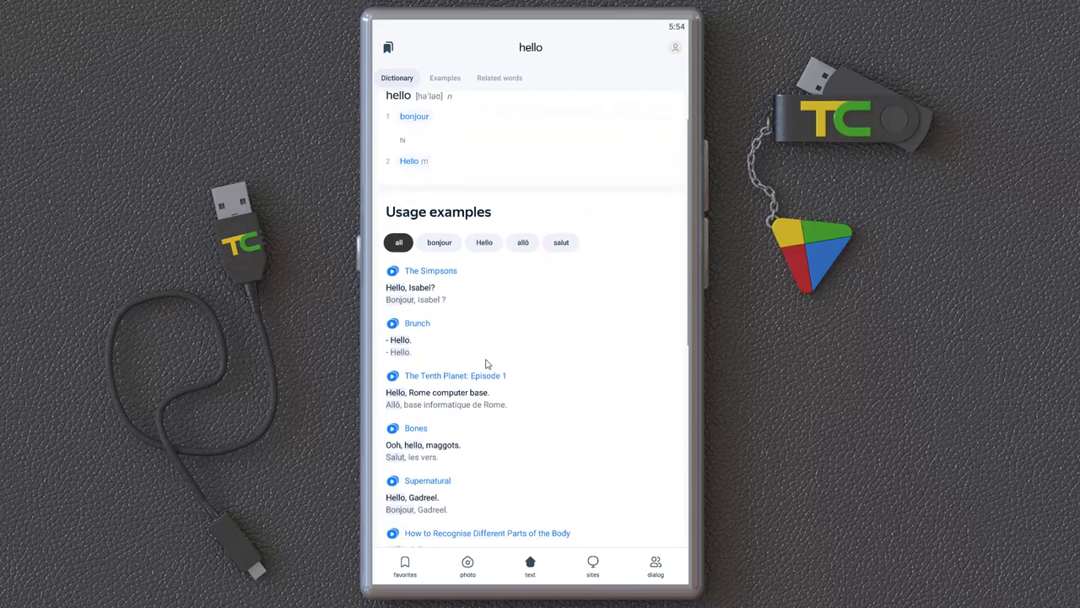
click(445, 78)
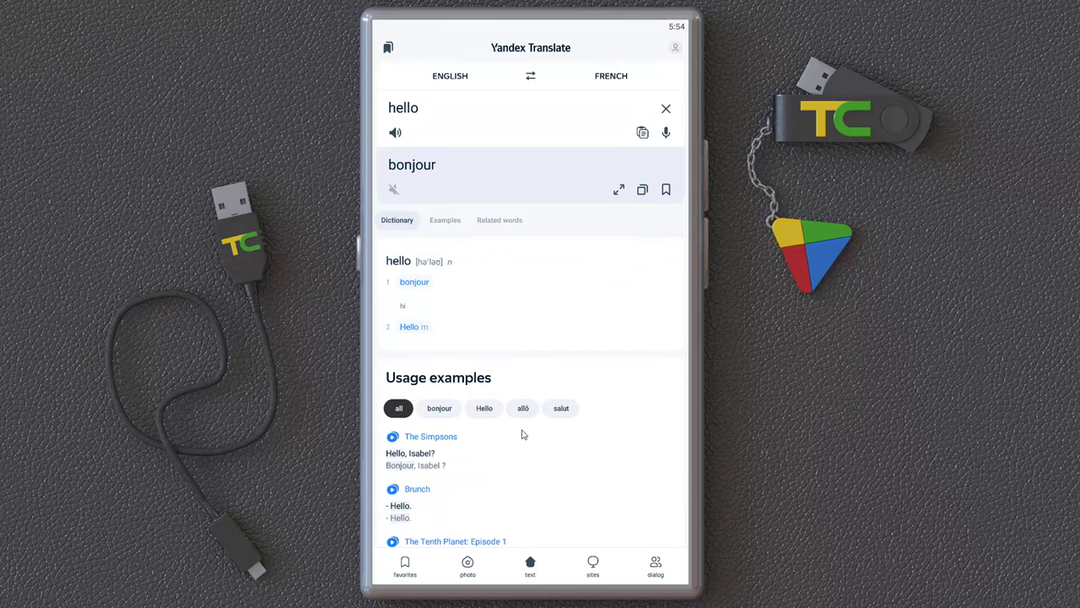
Clear 'hello', translate 'Yandex Translate' to 'Yandex Traduire', then clear the input.
click(666, 108)
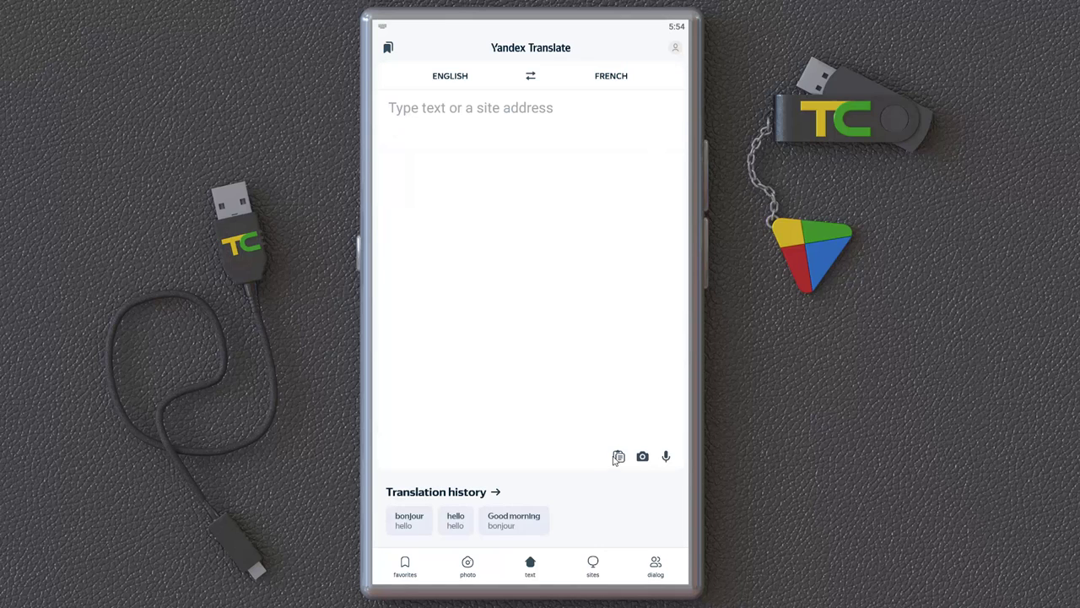
text(Yandex Translate)
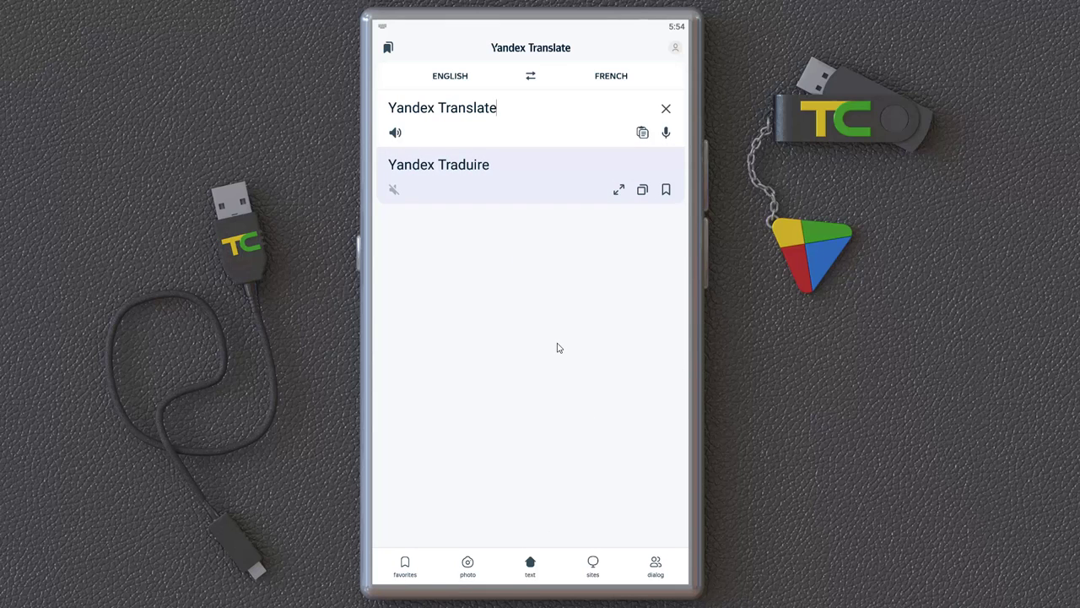
mouse_move(591, 265)
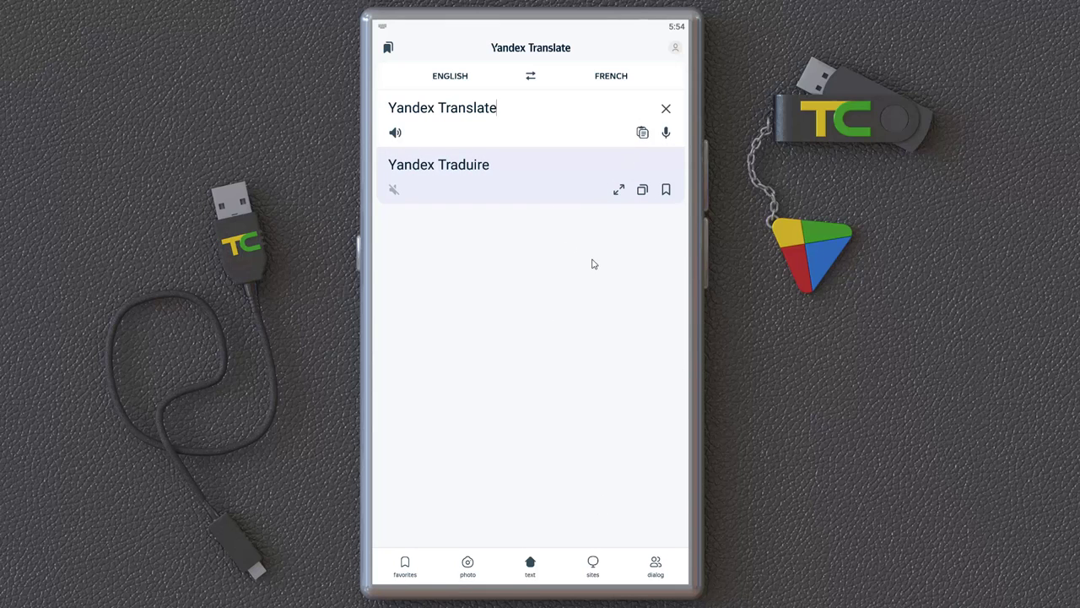
click(666, 108)
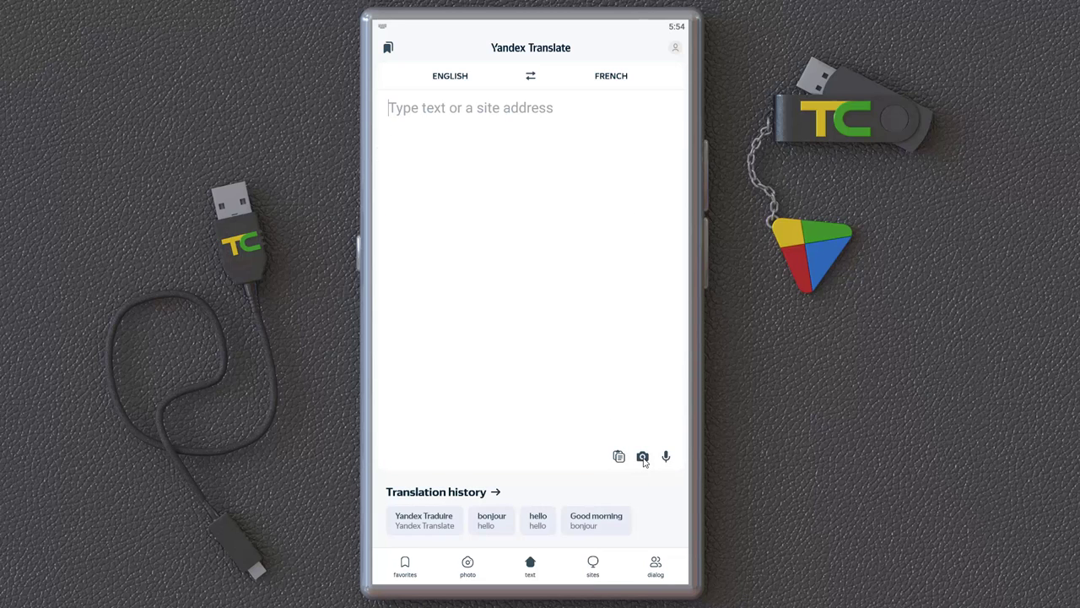
mouse_move(589, 417)
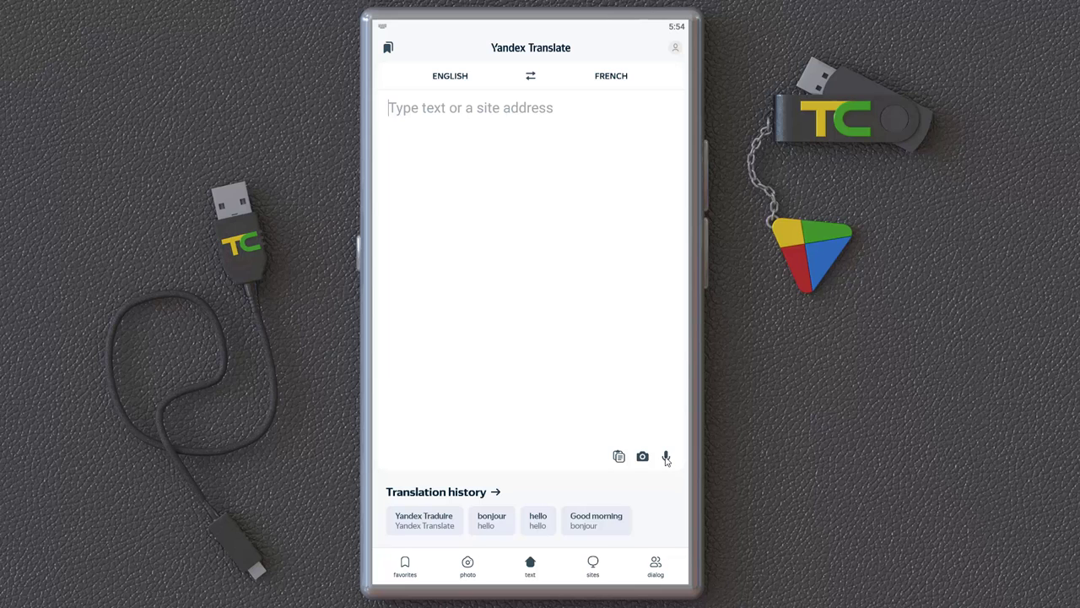
Start voice input, allow audio recording, and cancel listening several times without speaking.
click(666, 457)
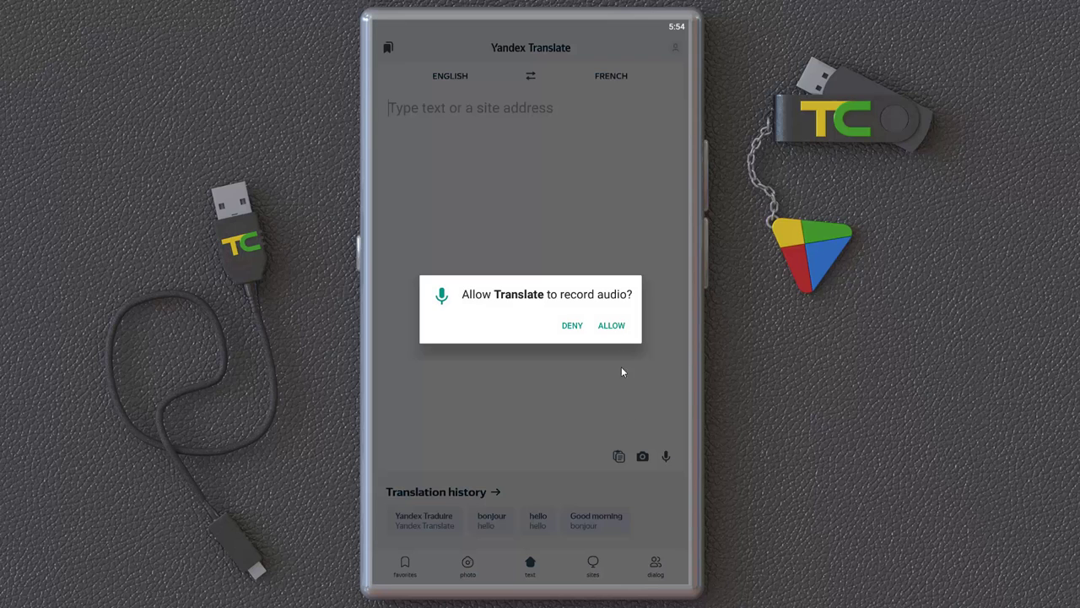
click(611, 325)
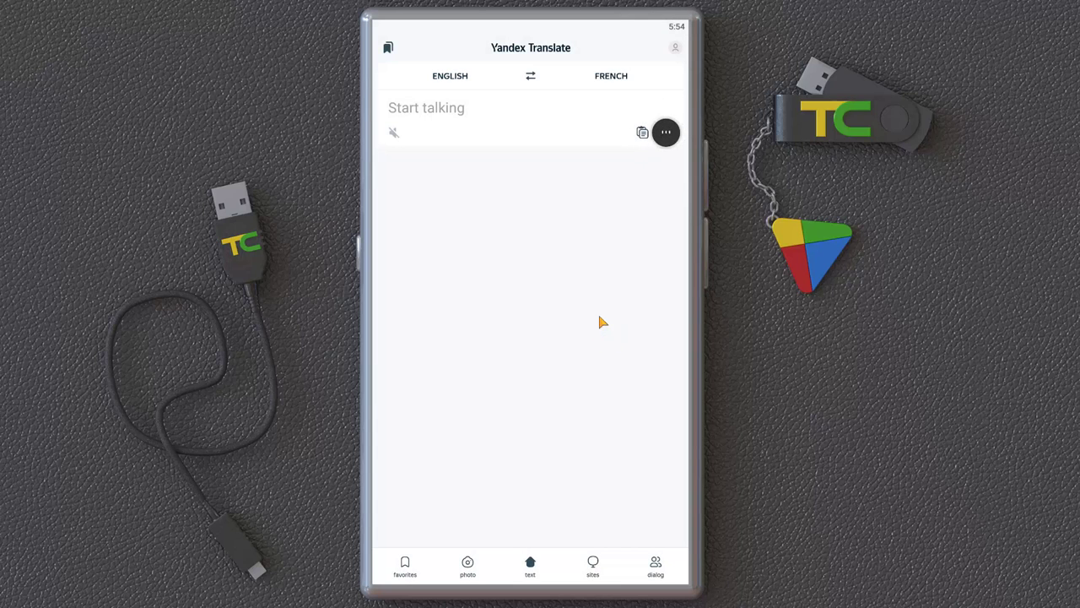
click(666, 132)
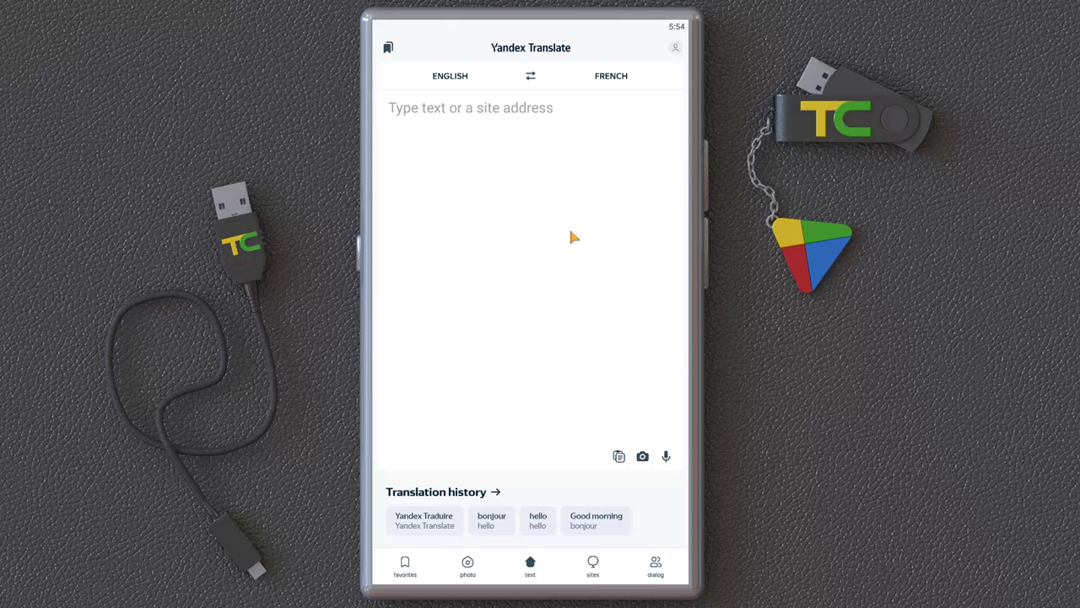
mouse_move(666, 456)
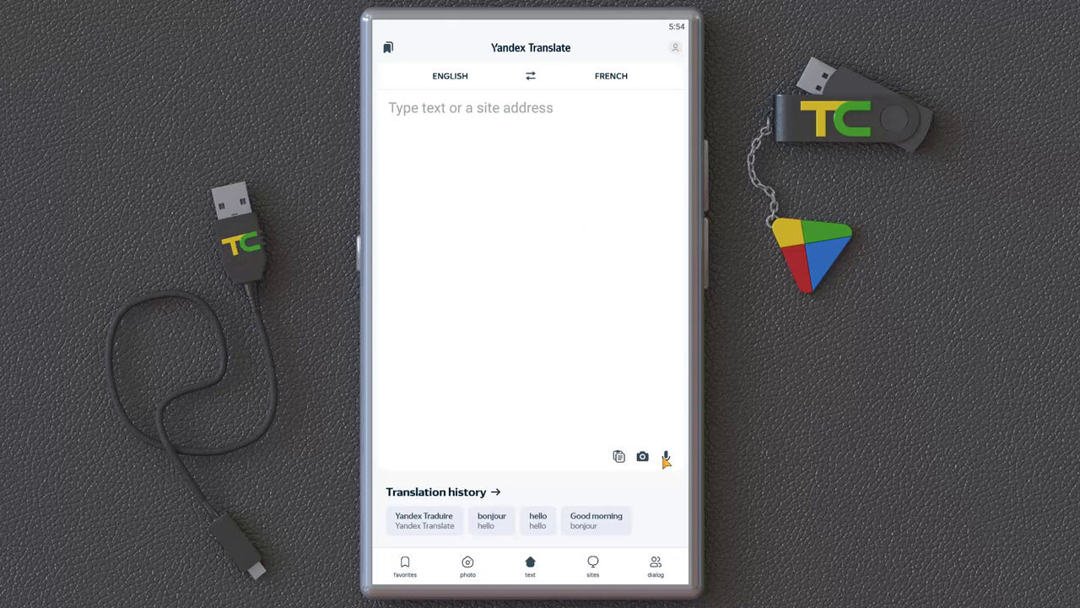
click(666, 456)
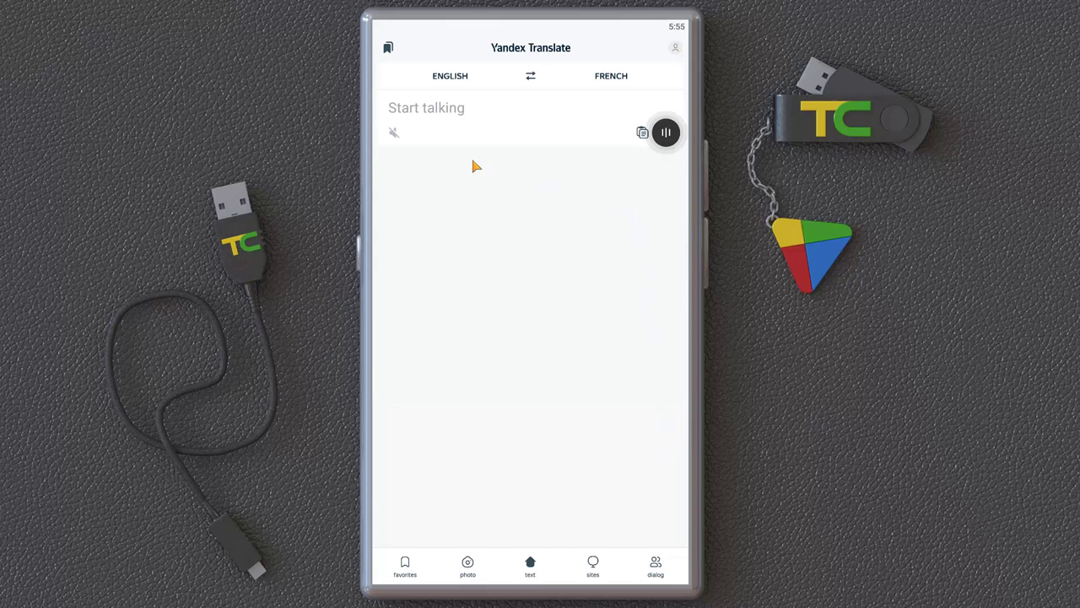
click(666, 132)
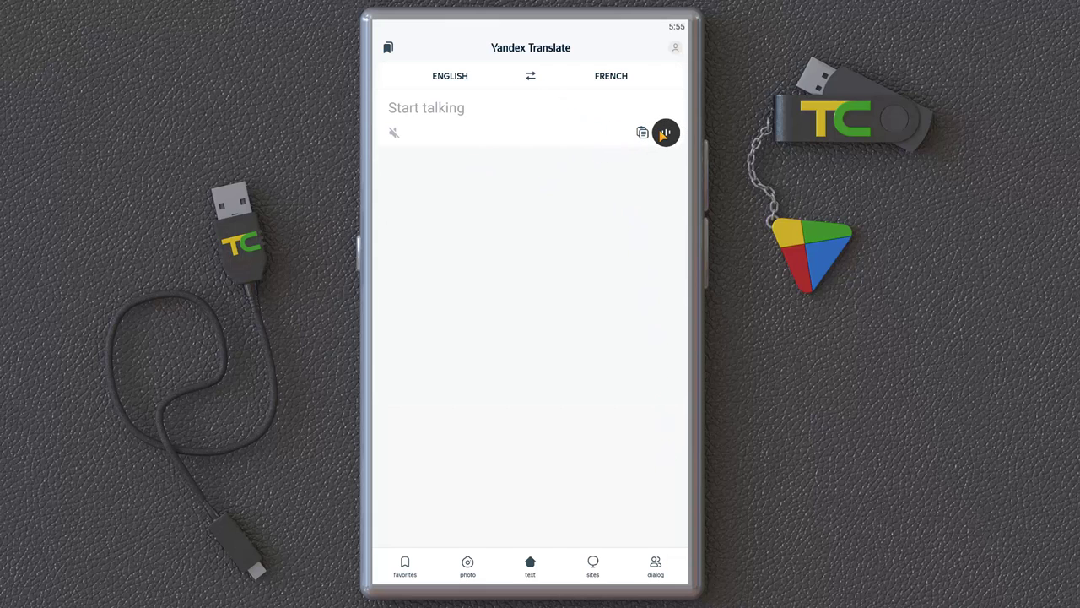
click(666, 132)
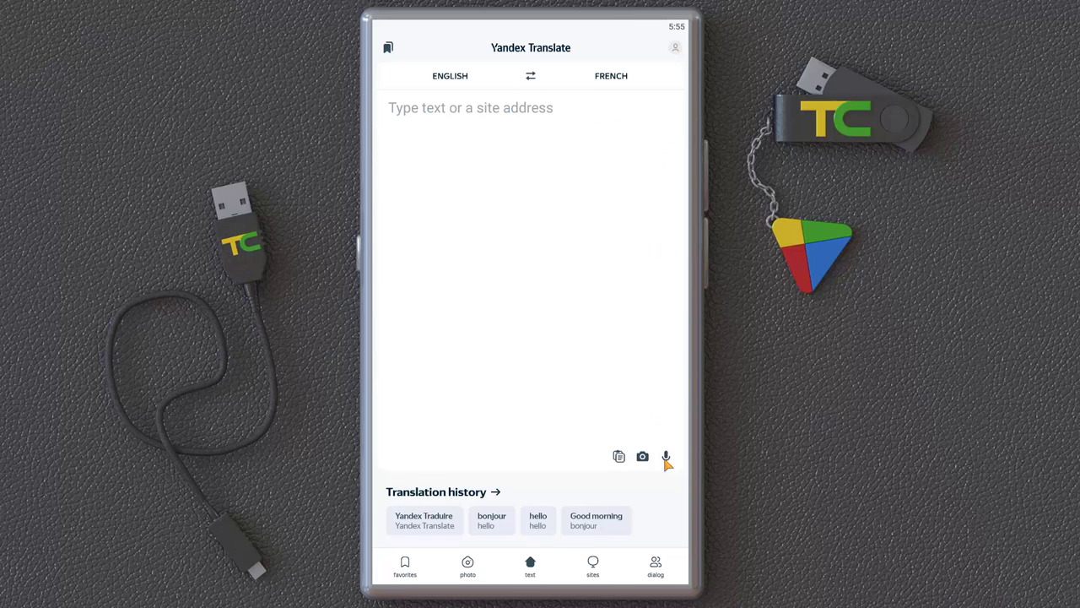
click(666, 457)
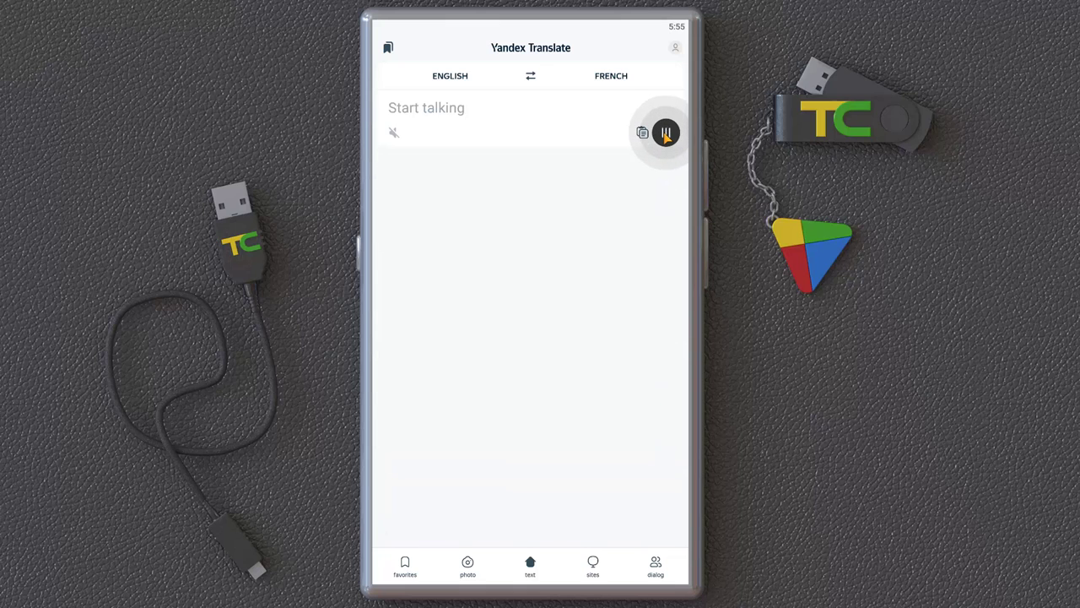
click(666, 132)
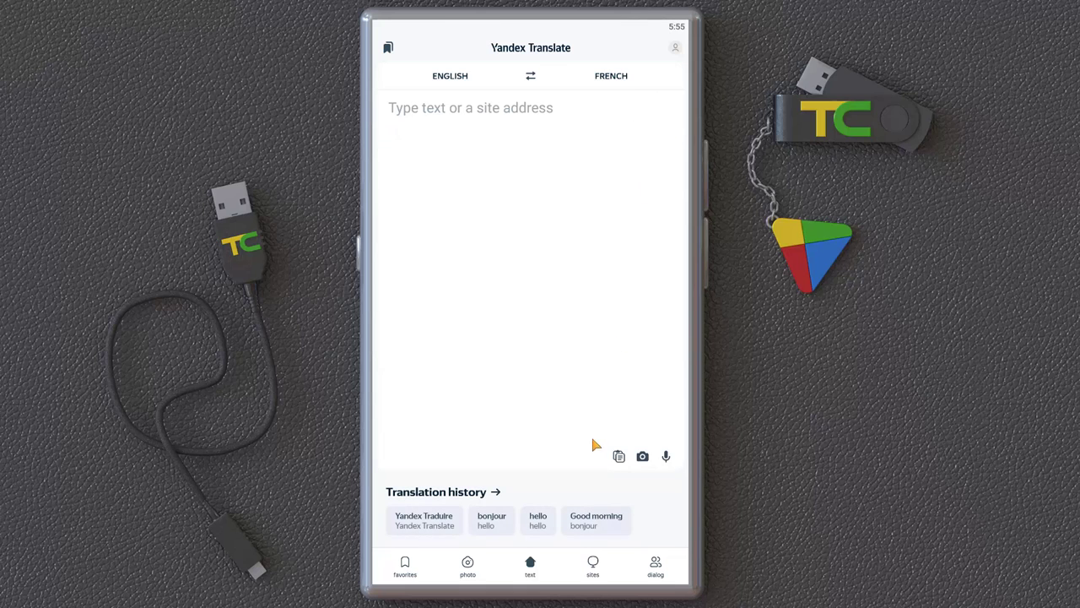
mouse_move(468, 453)
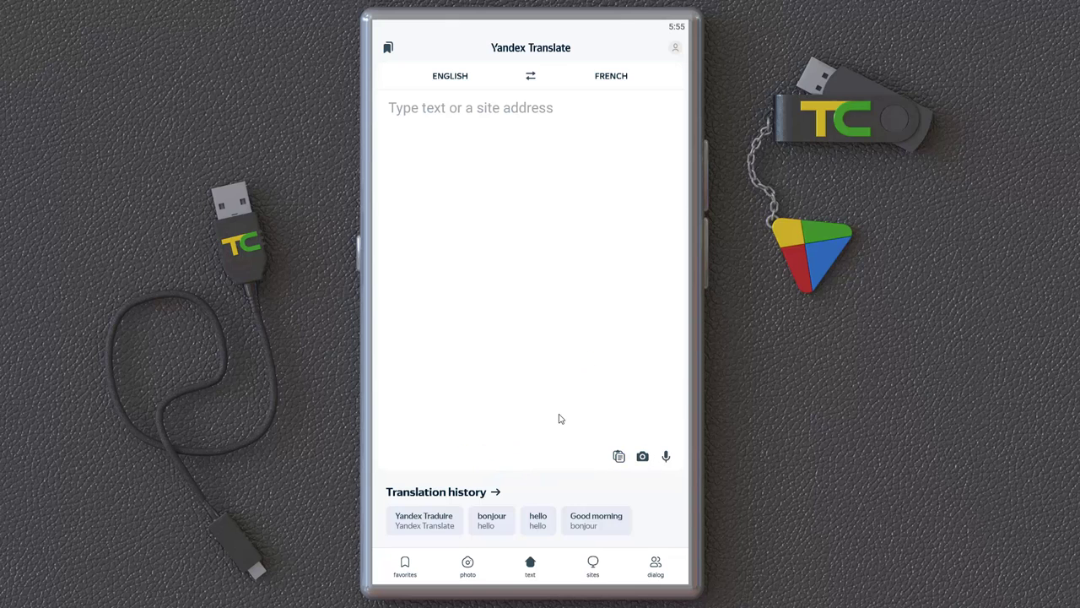
mouse_move(658, 457)
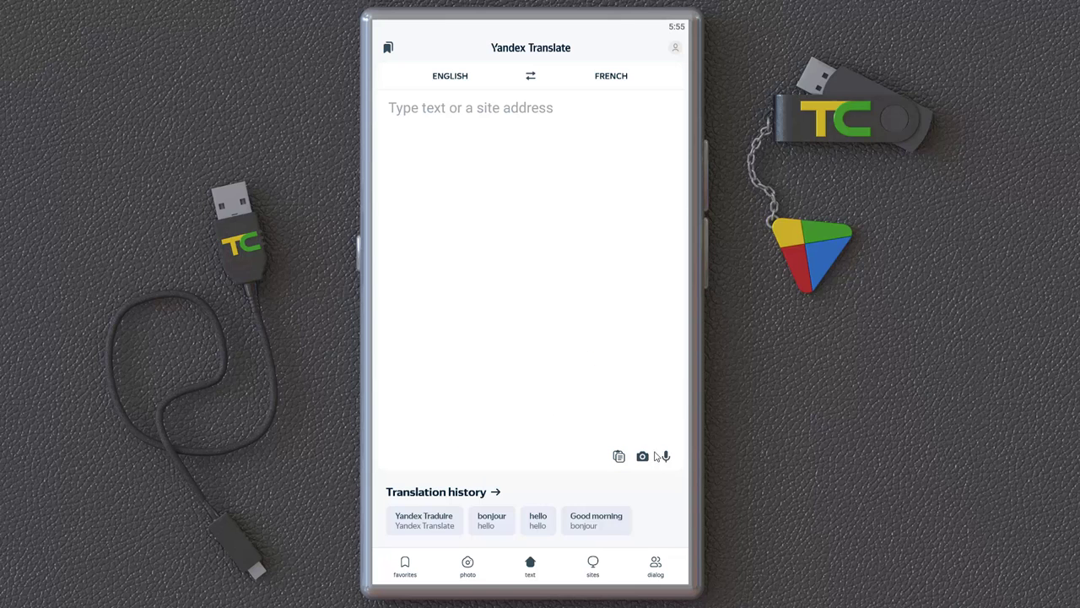
mouse_move(452, 563)
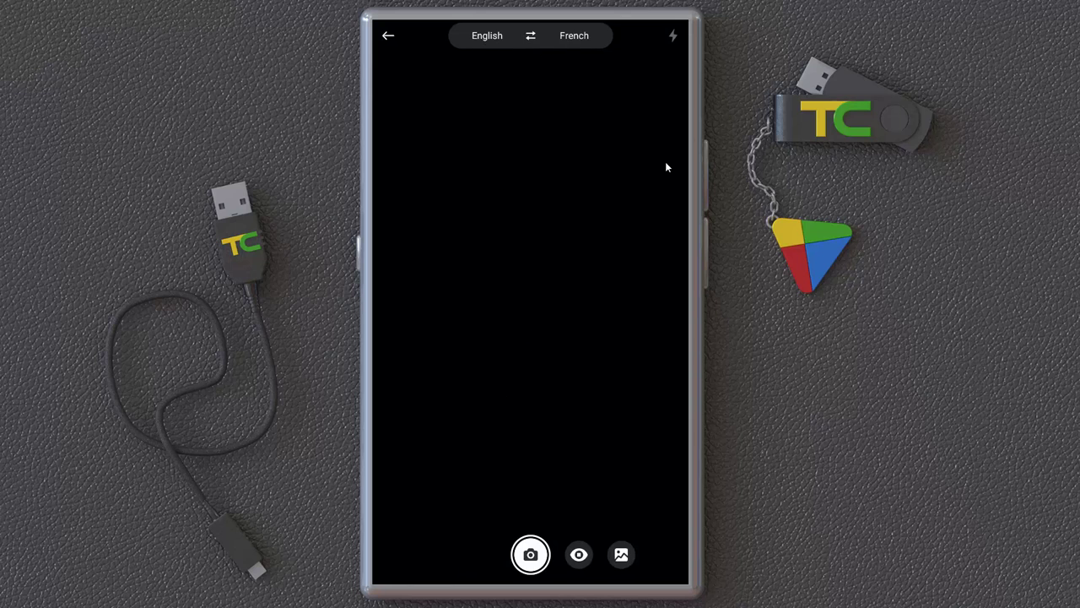
Translate the gallery photo hero_fr.jpg, toggling between its original and translated text.
click(531, 555)
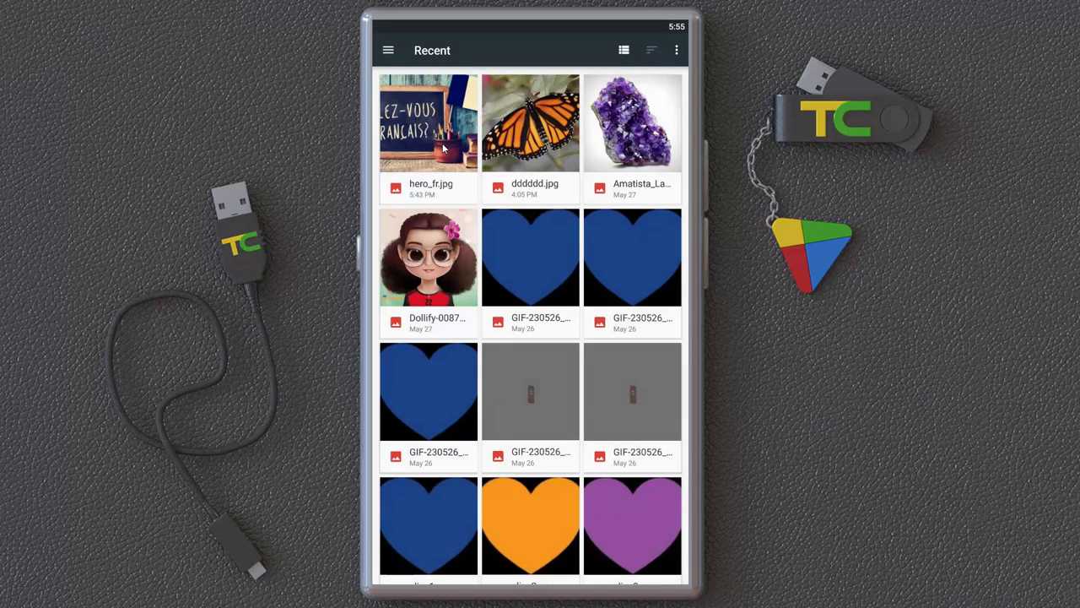
click(428, 122)
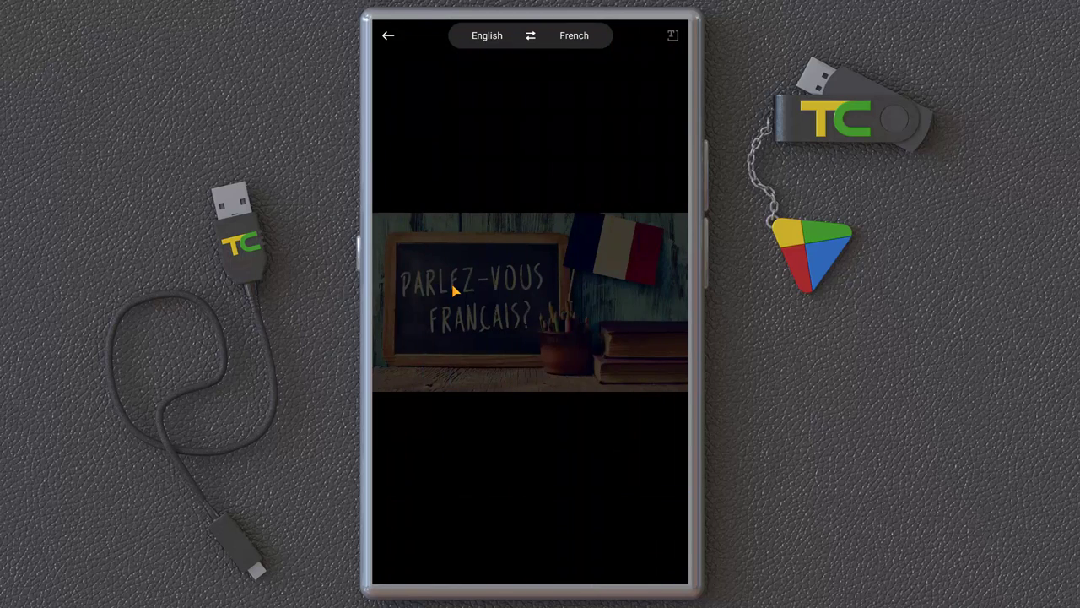
mouse_move(452, 301)
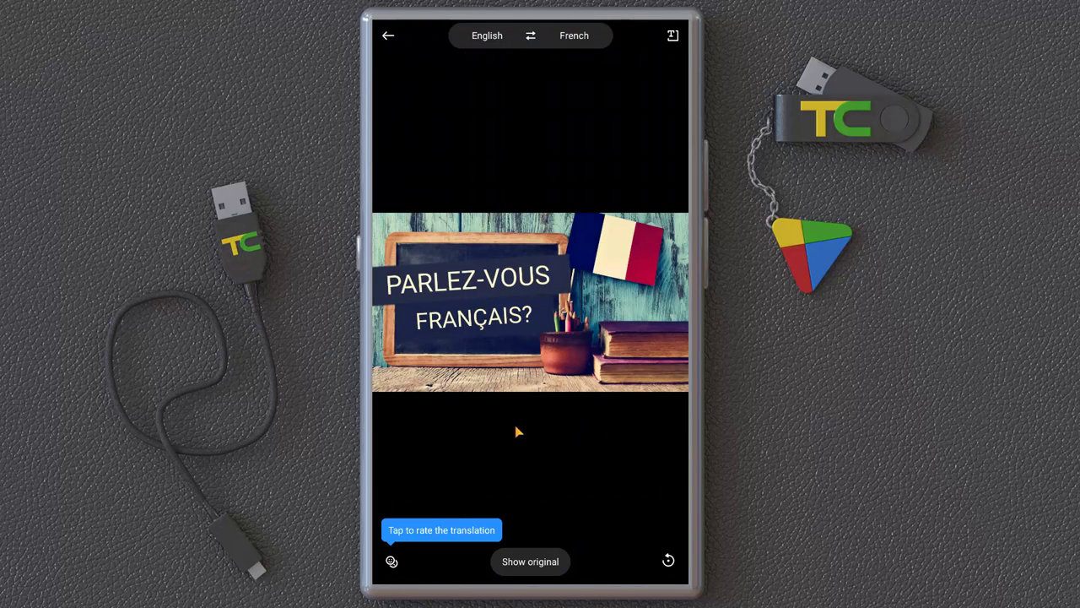
click(530, 562)
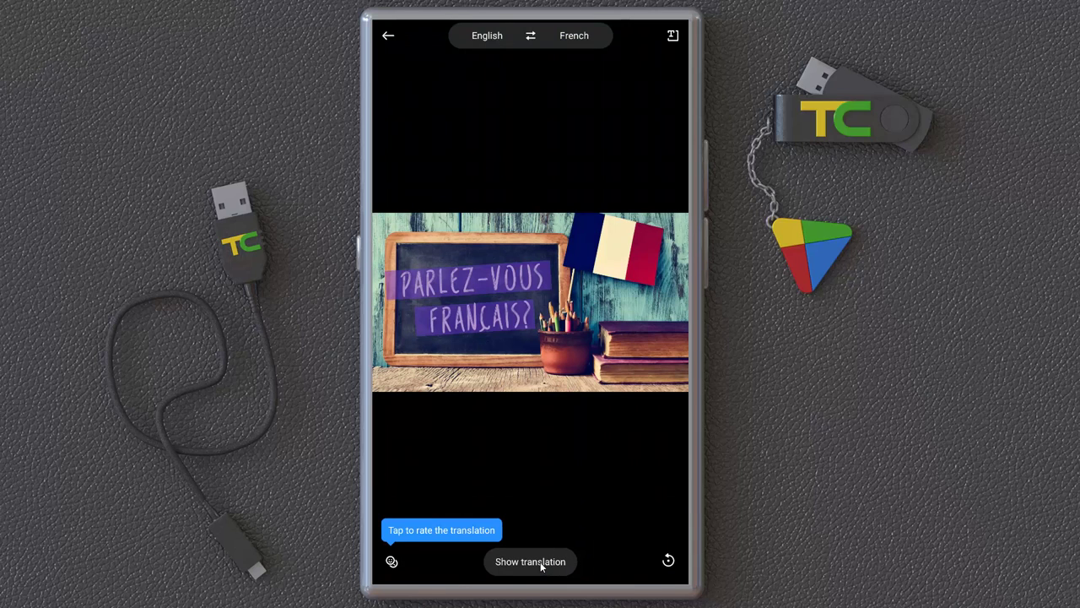
click(530, 562)
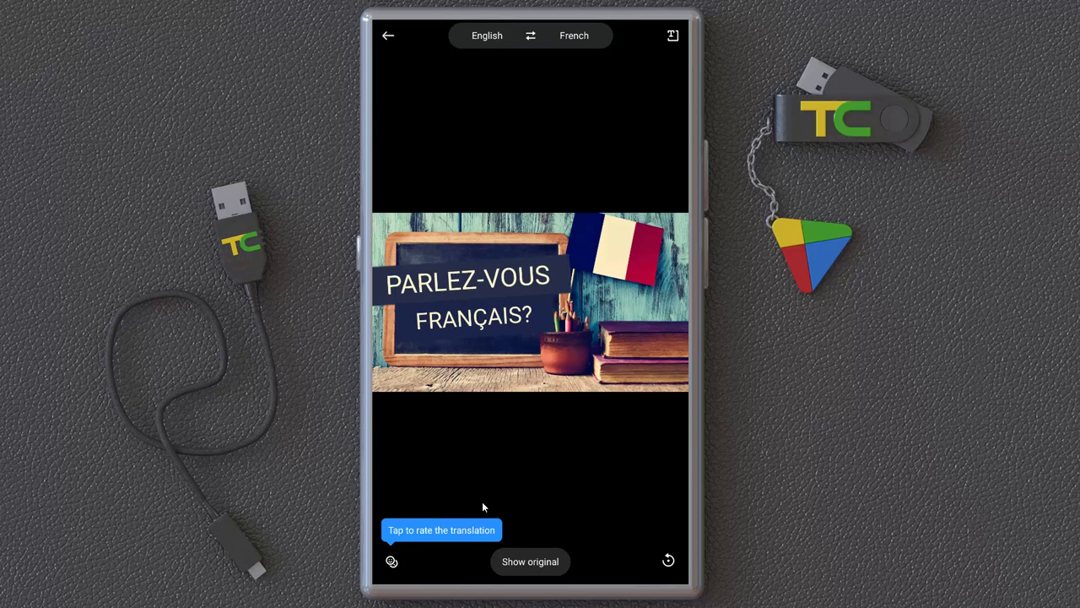
mouse_move(492, 374)
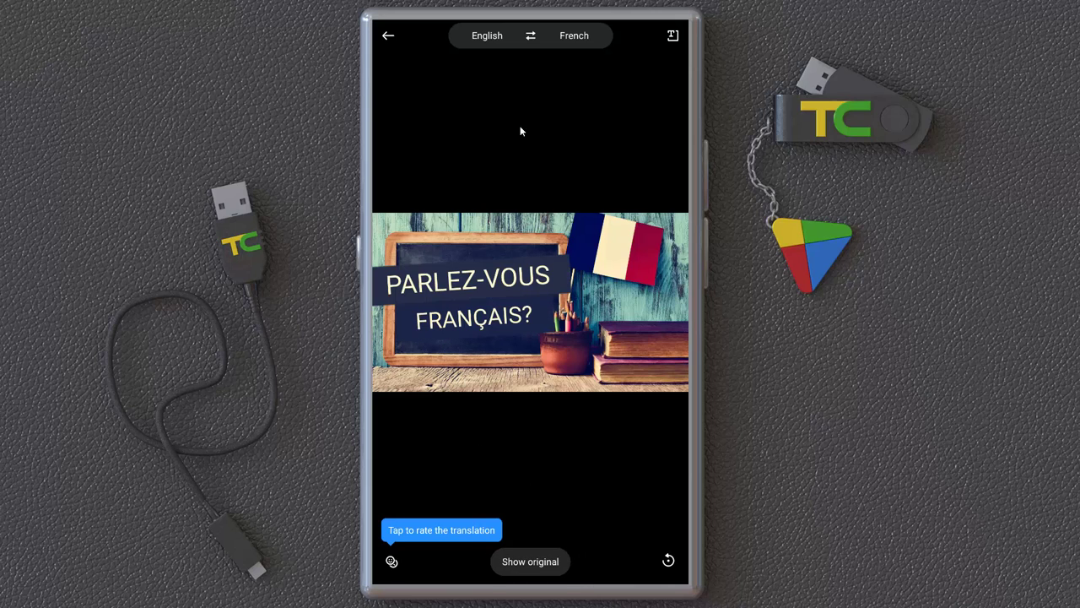
Reverse the direction to French→English and compare original and translated chalkboard text.
click(531, 35)
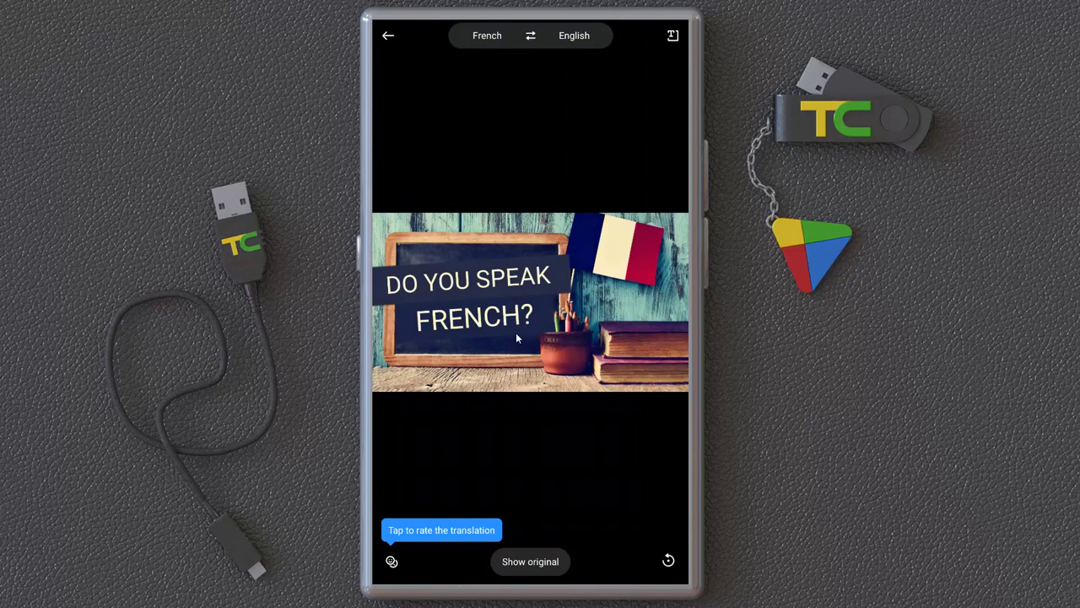
click(530, 562)
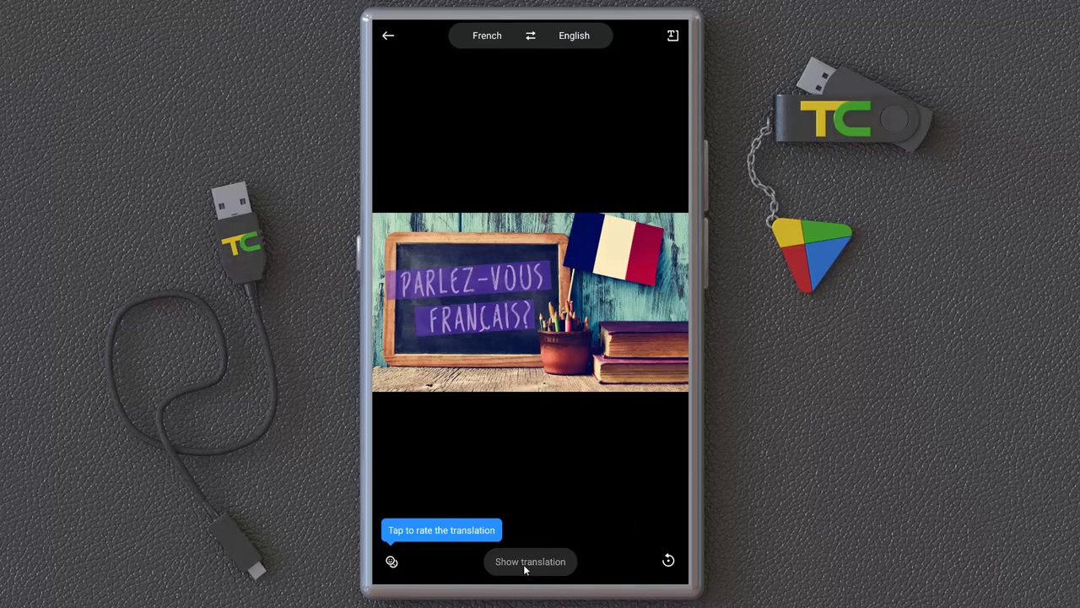
click(530, 562)
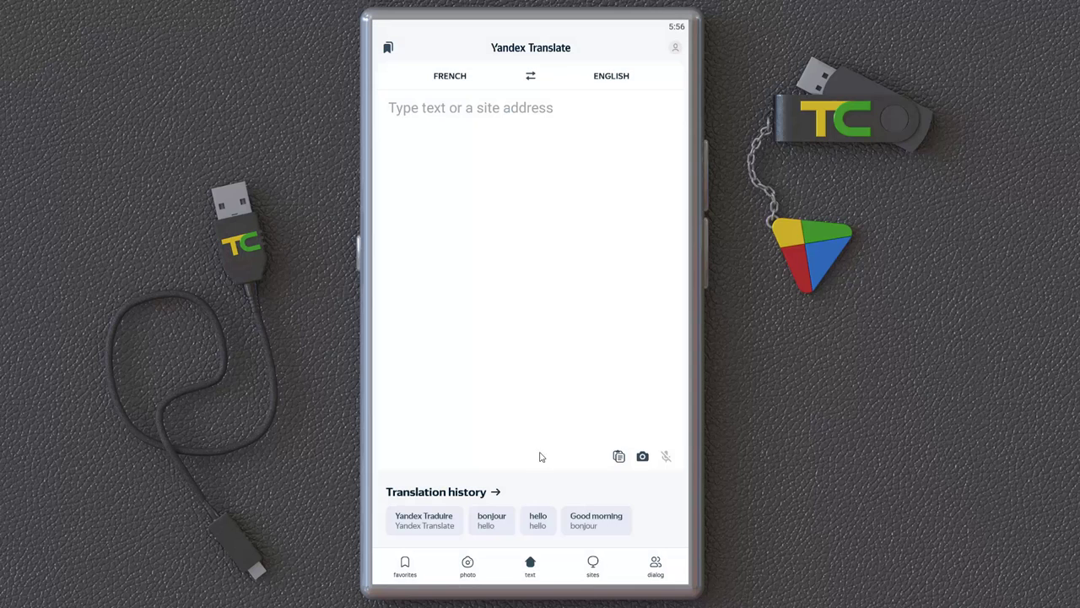
click(643, 456)
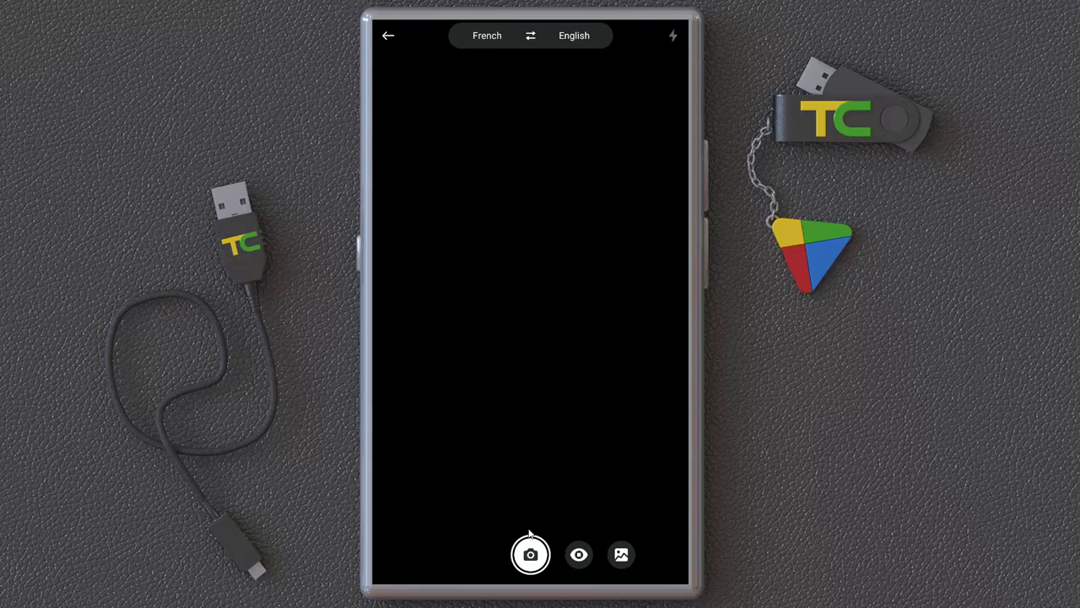
mouse_move(508, 422)
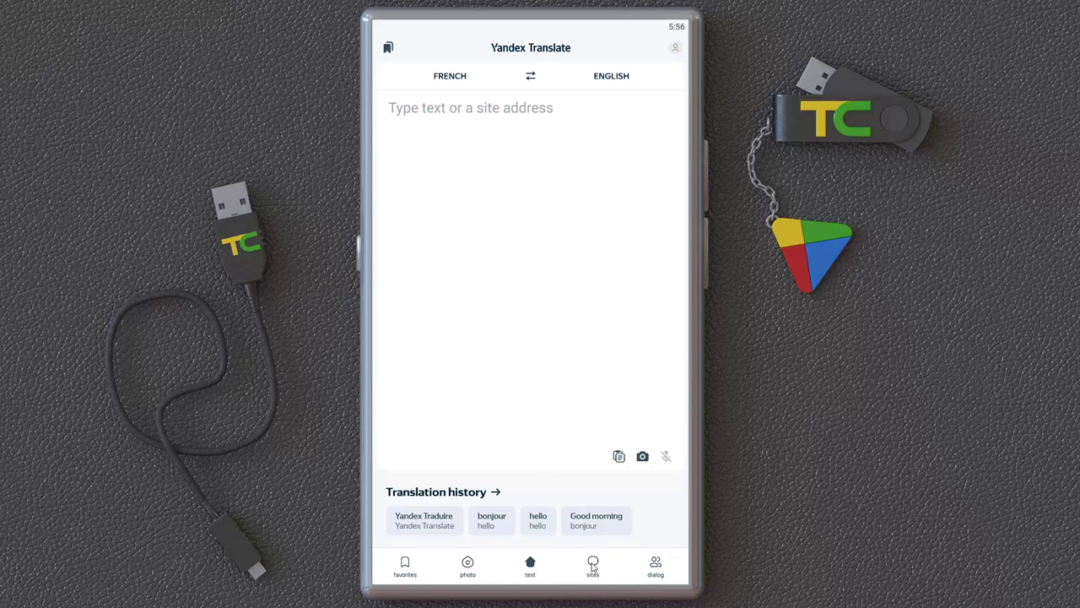
In website mode, enter the Madmoizelle Vinted article link and load the page.
click(592, 566)
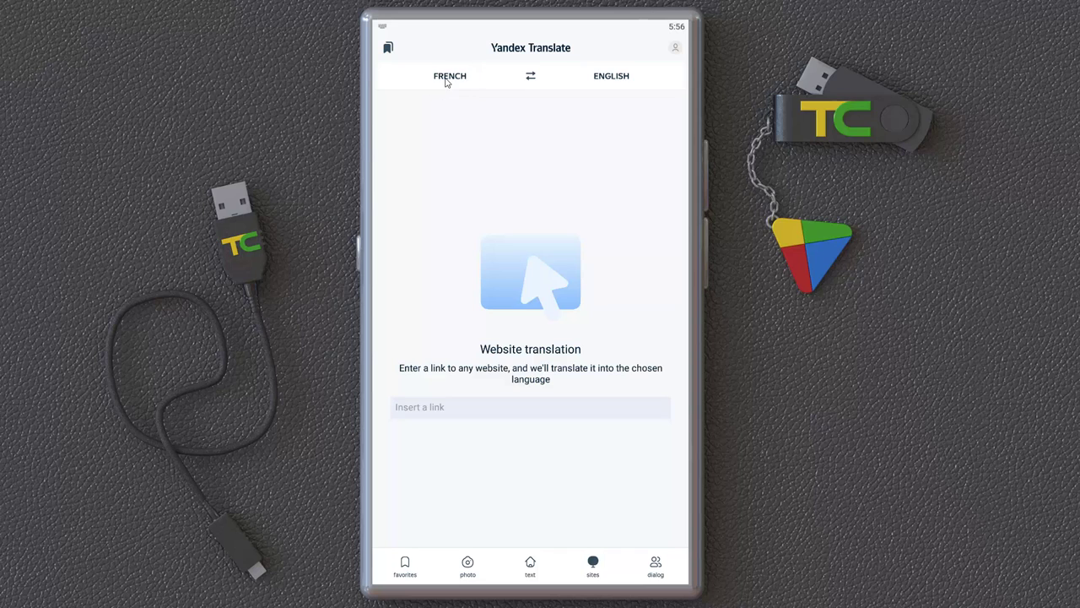
mouse_move(444, 414)
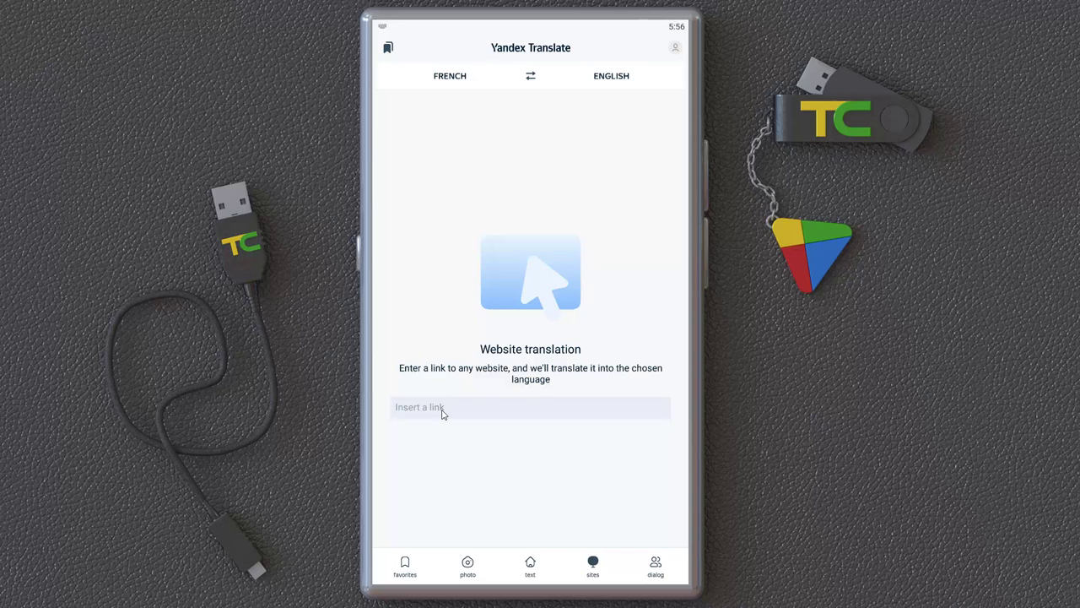
text(Yandex Translat)
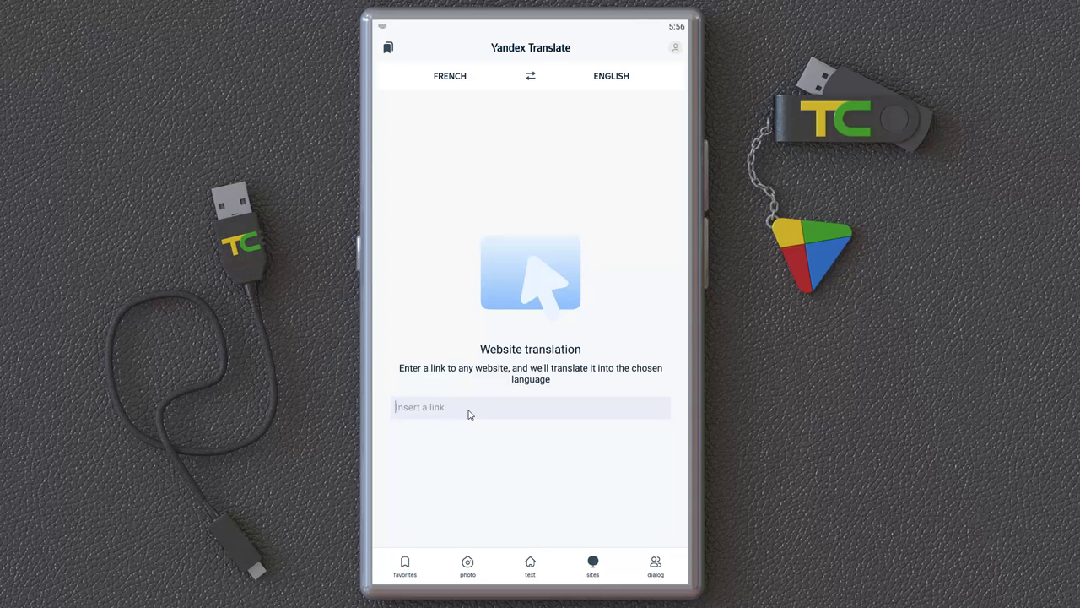
text(nt-alleger-vos-placards-et-arrondir-vos-fins-de-mois-1232307)
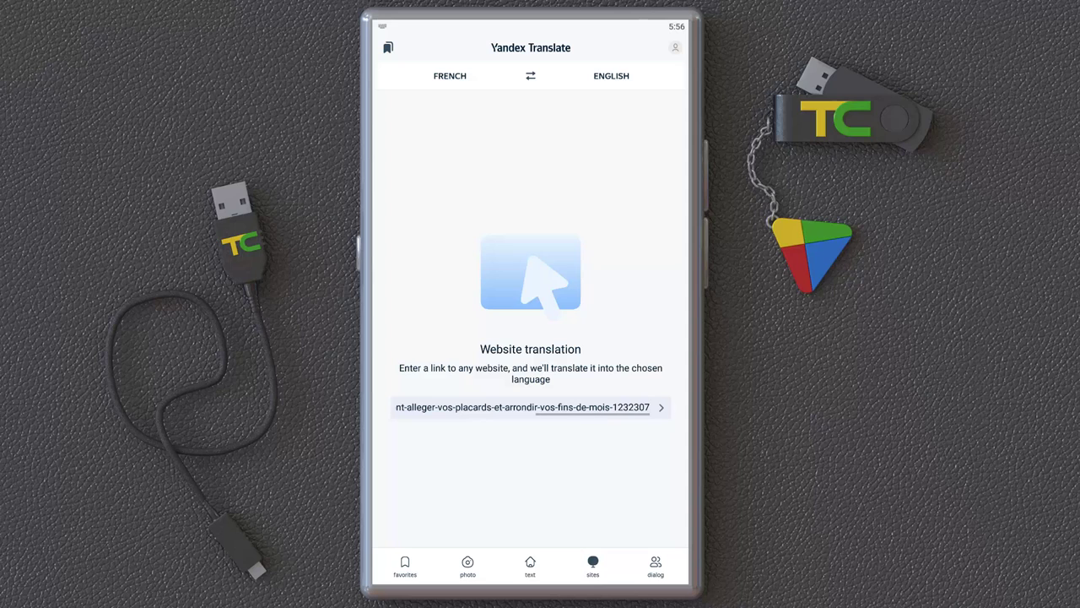
click(530, 407)
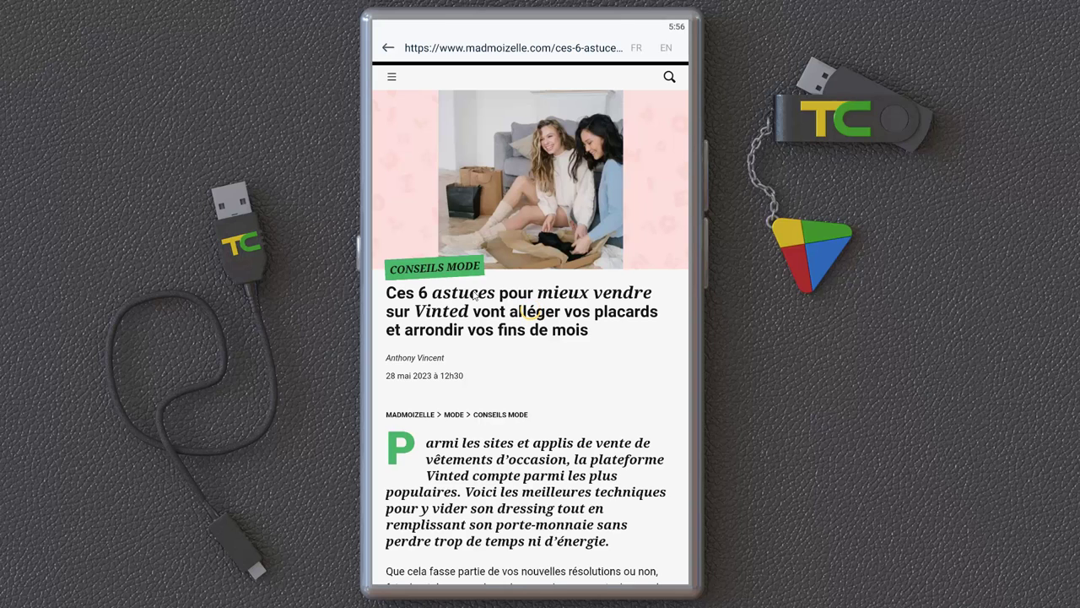
mouse_move(538, 325)
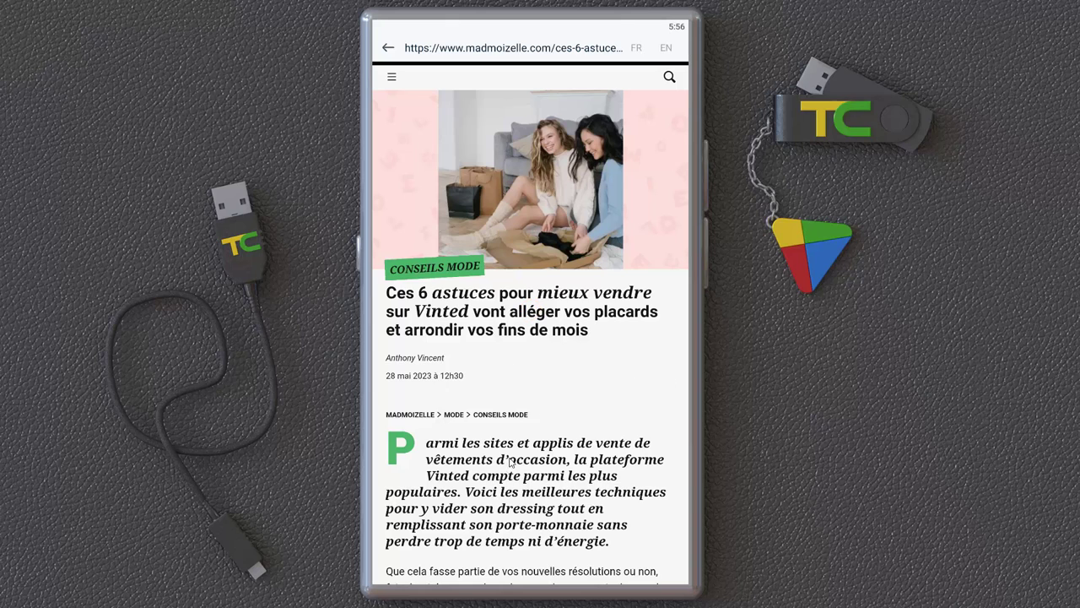
mouse_move(479, 323)
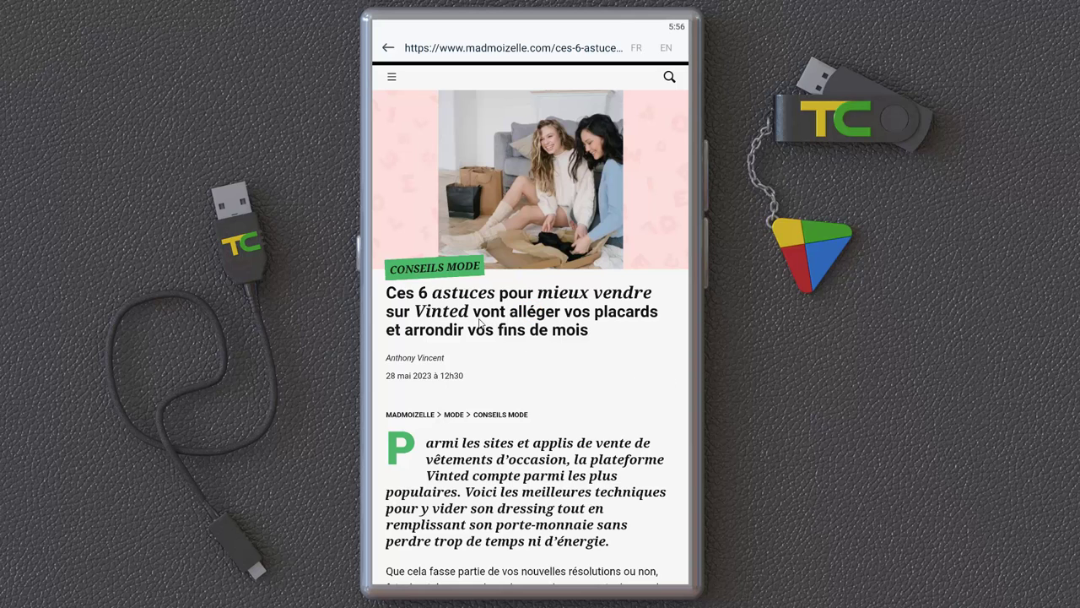
Translate the Vinted article page into English and scroll down through it.
click(666, 47)
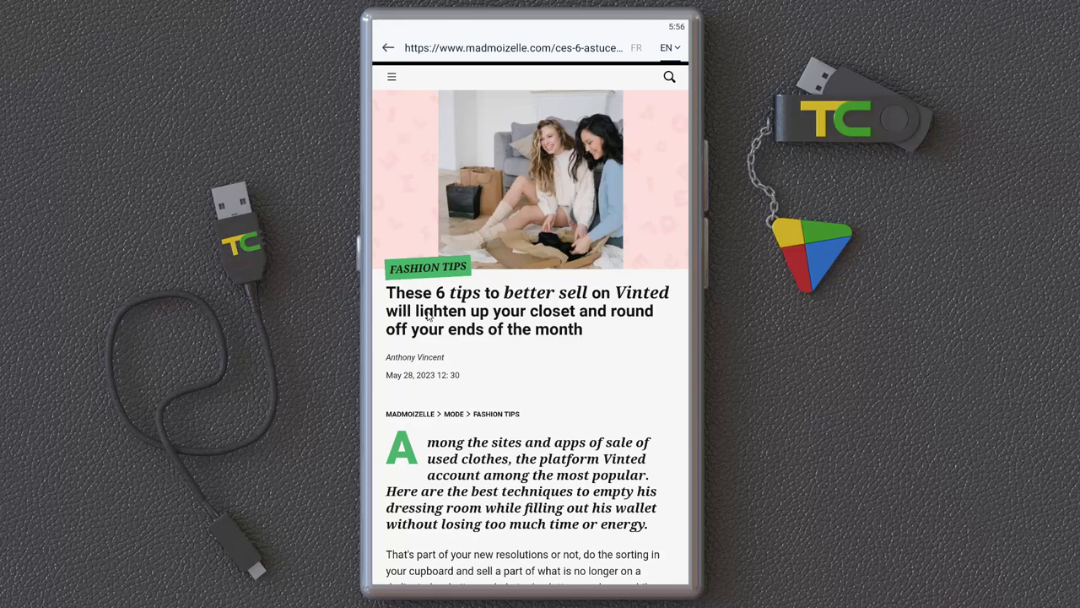
scroll(down, 3)
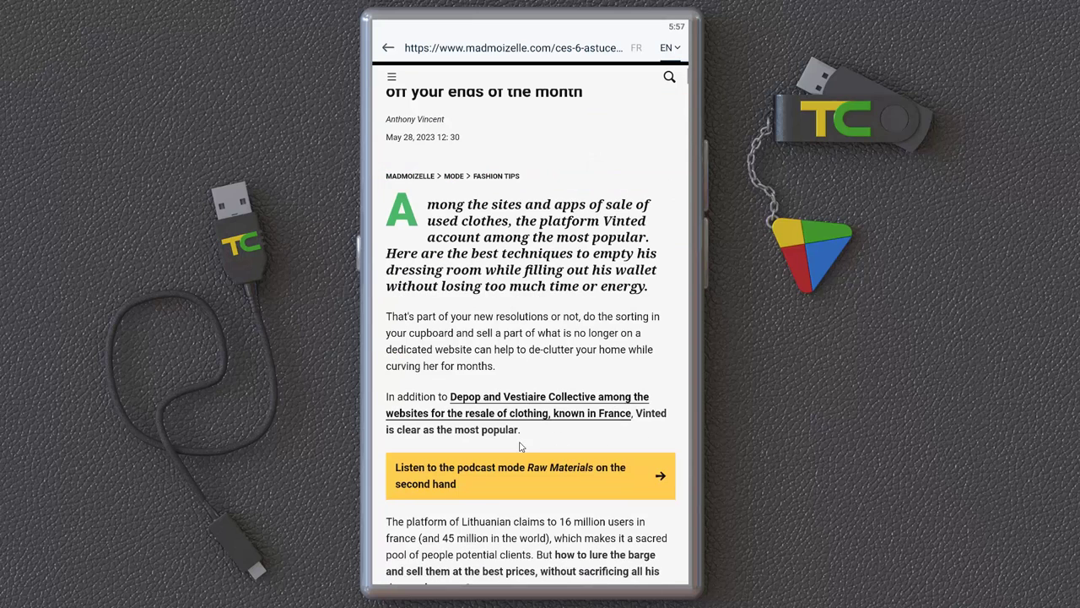
scroll(down, 3)
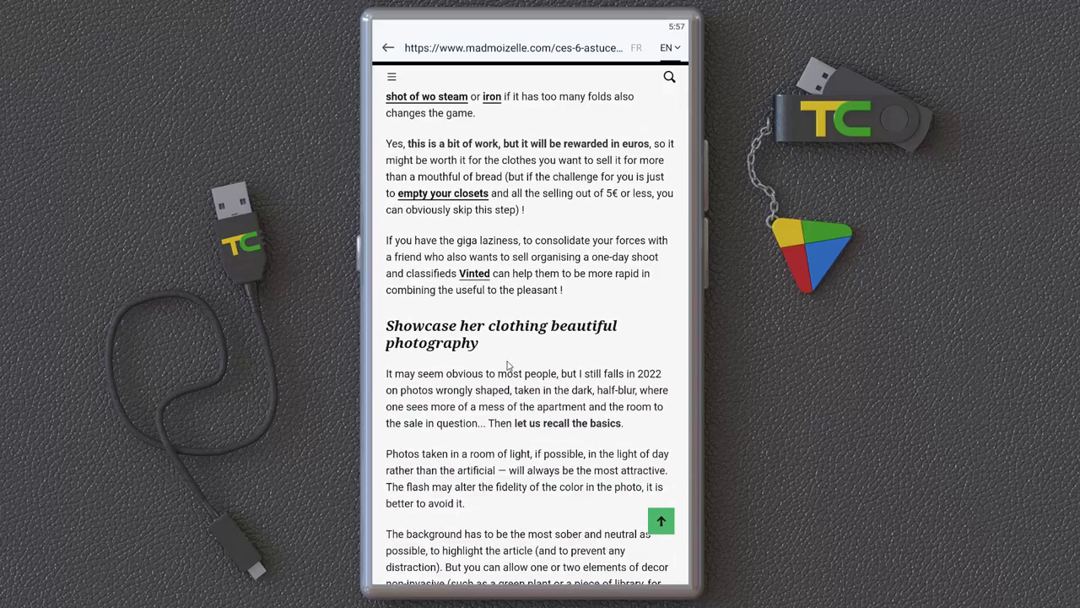
scroll(down, 3)
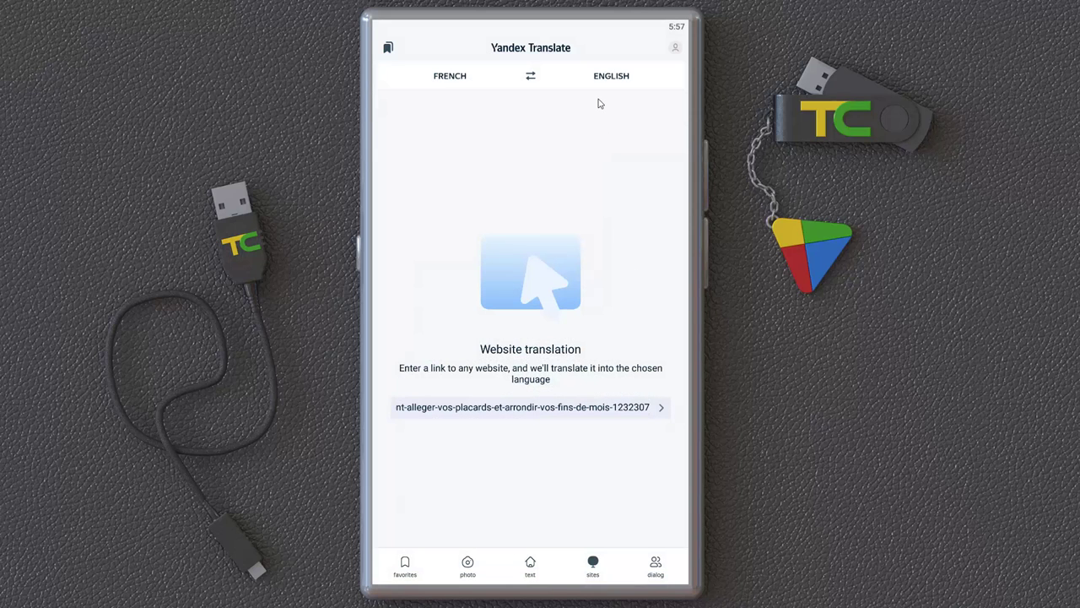
mouse_move(468, 566)
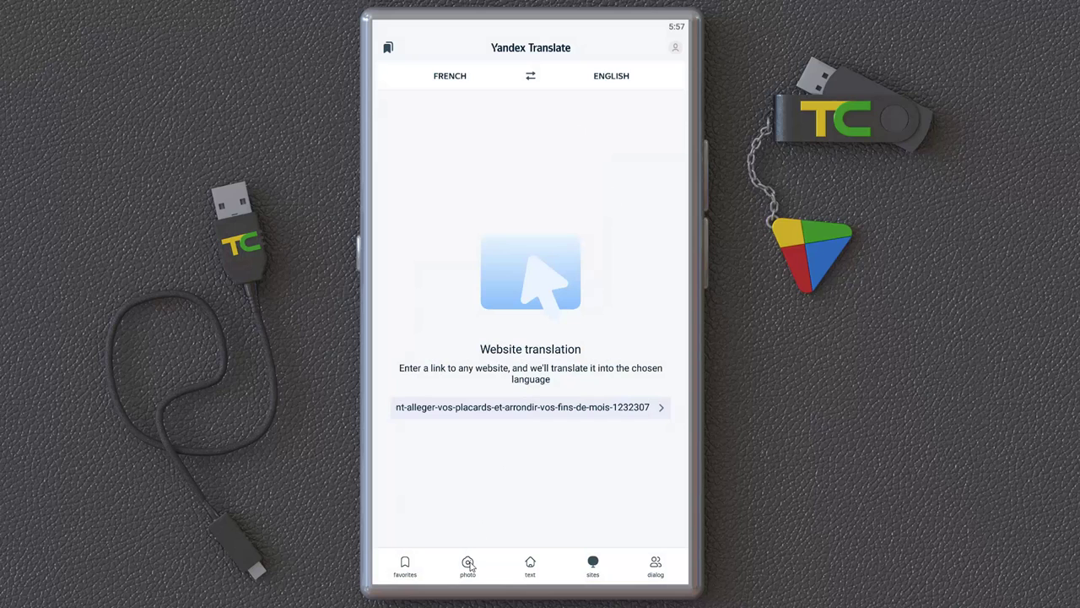
In photo mode, choose Arabic as target language and translate a gallery picture.
click(468, 566)
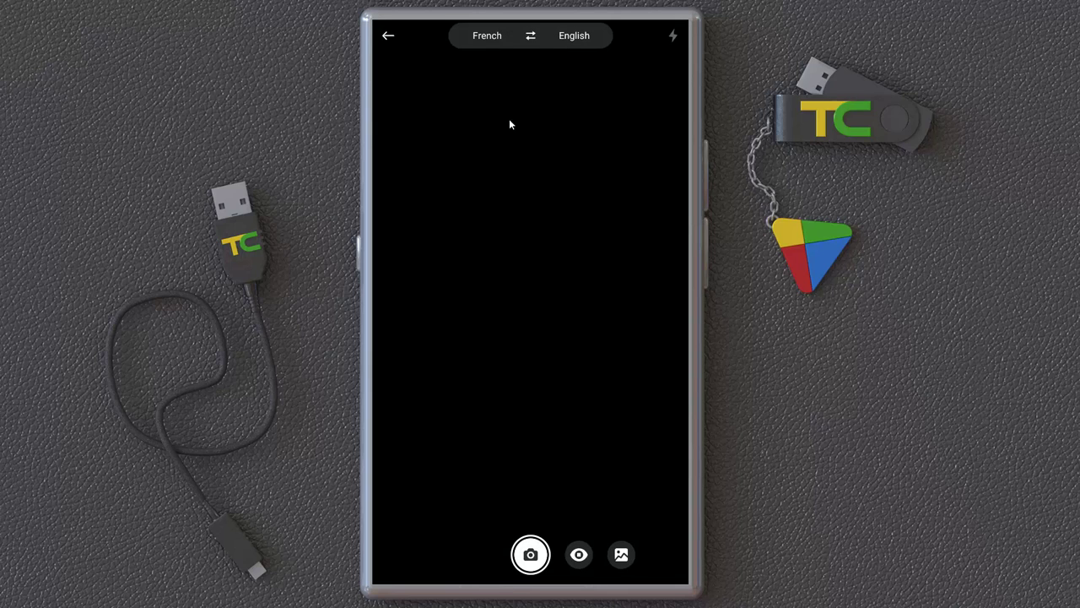
click(574, 35)
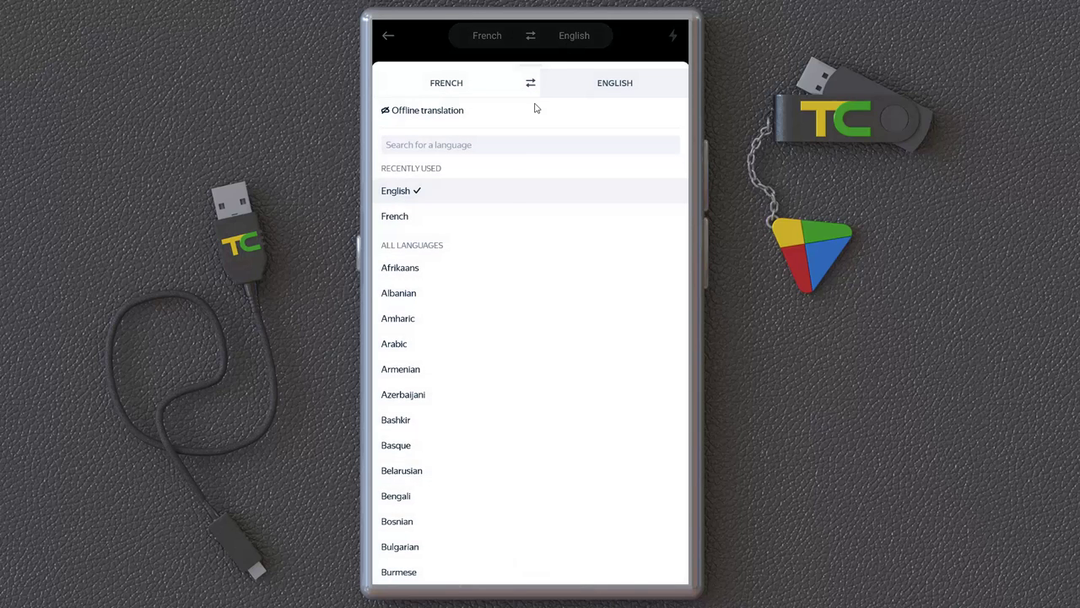
click(394, 345)
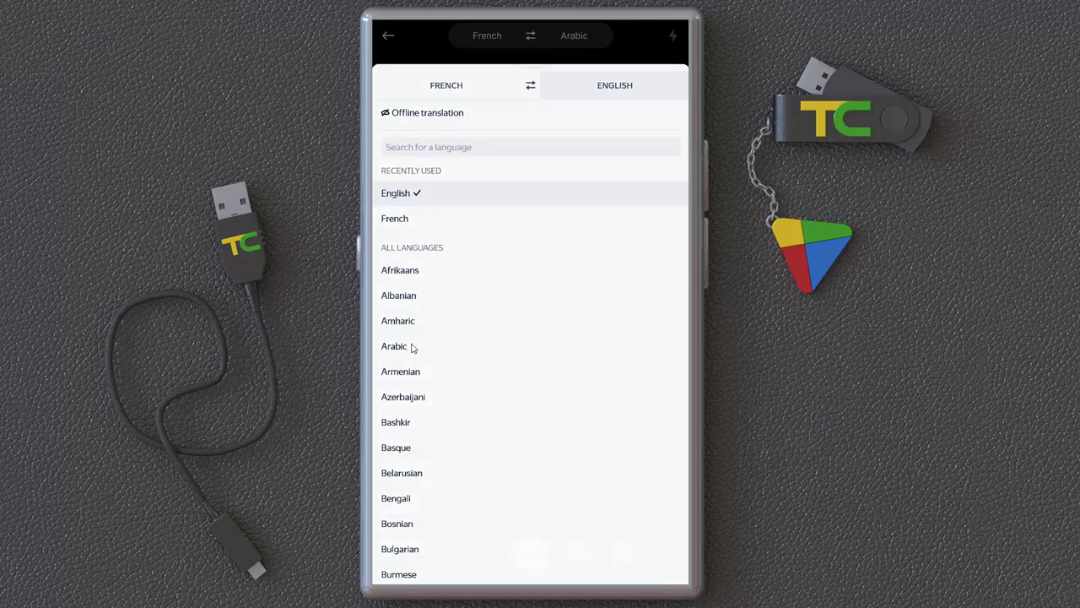
click(387, 36)
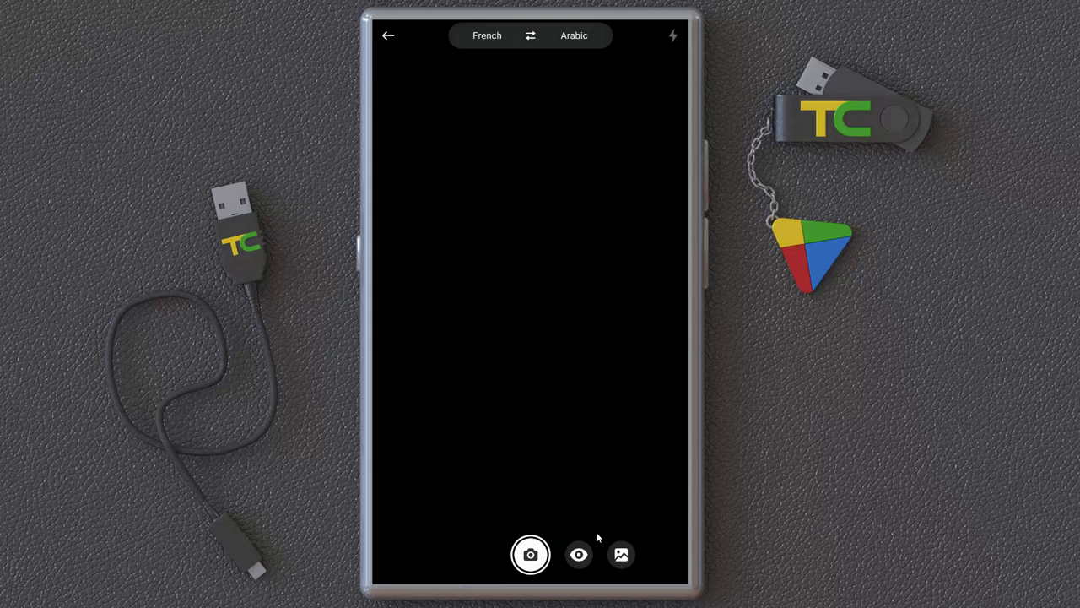
click(620, 555)
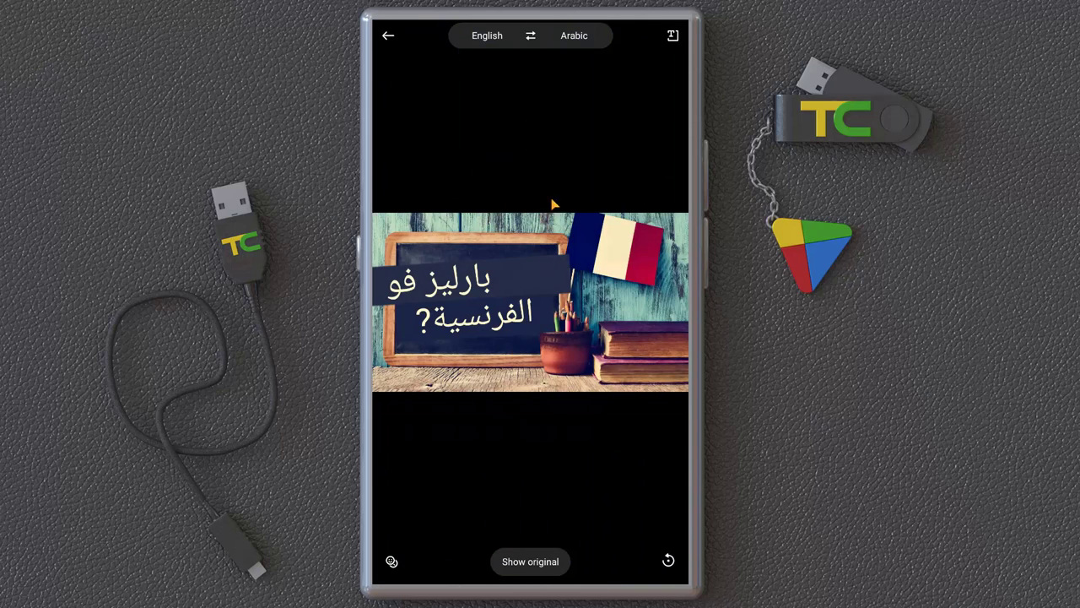
Browse the offline translation dictionaries and their sizes, then close the language list.
click(574, 35)
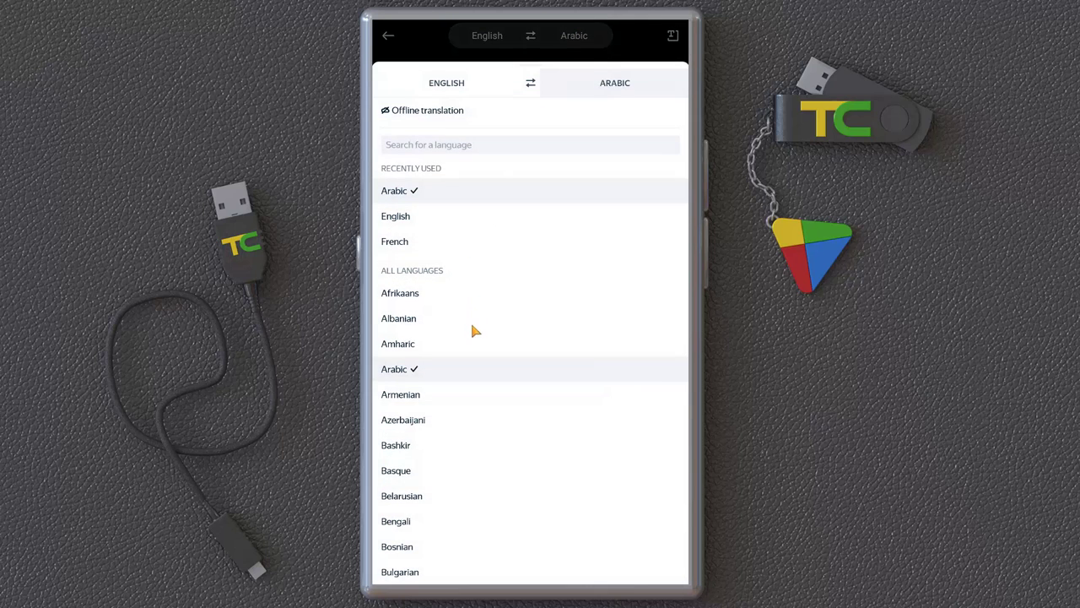
mouse_move(414, 121)
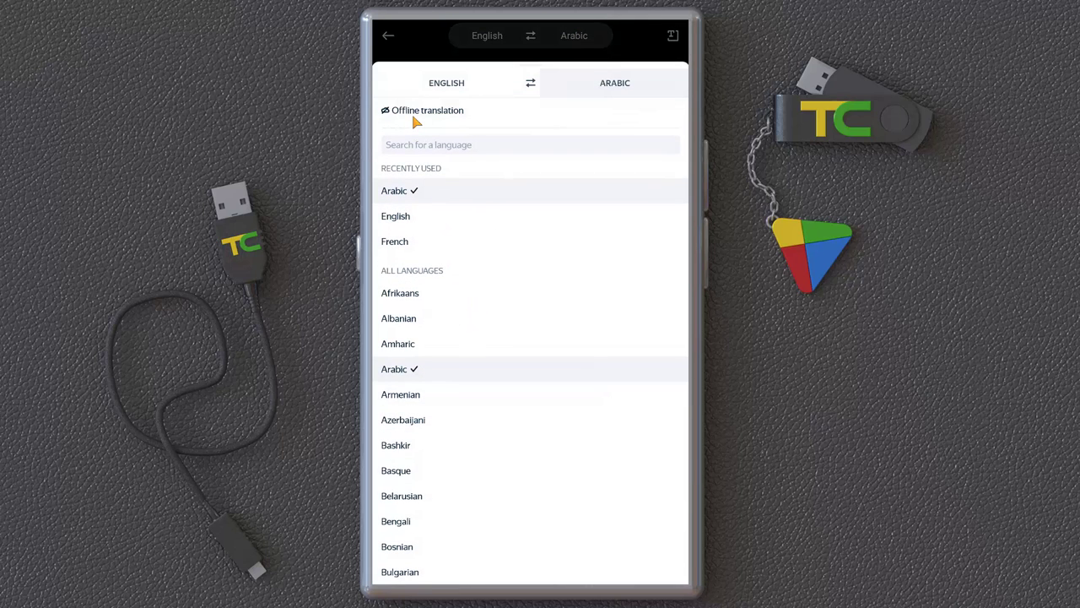
click(422, 109)
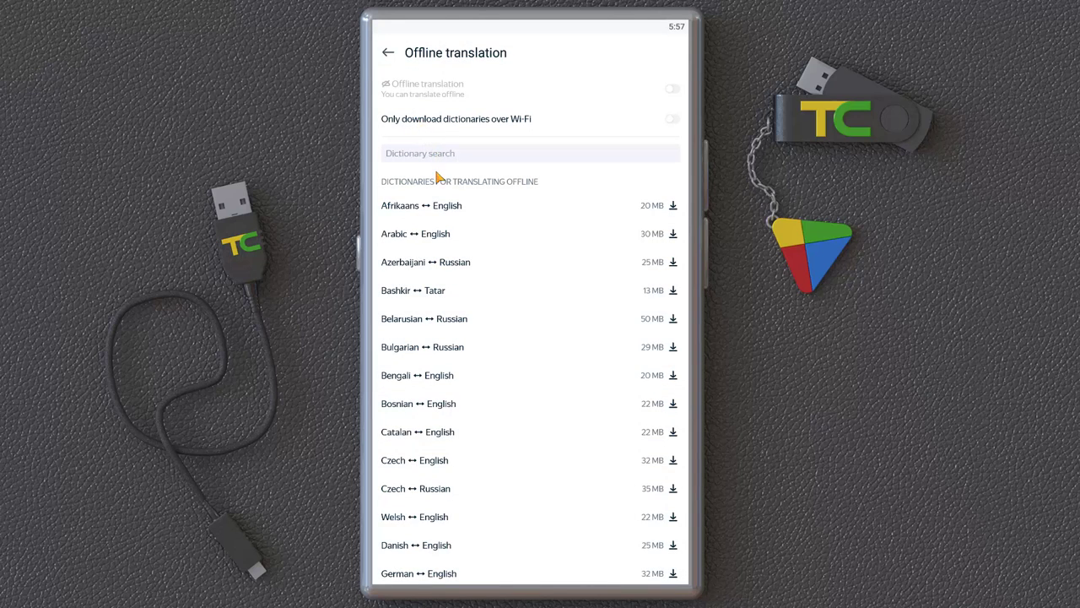
scroll(down, 3)
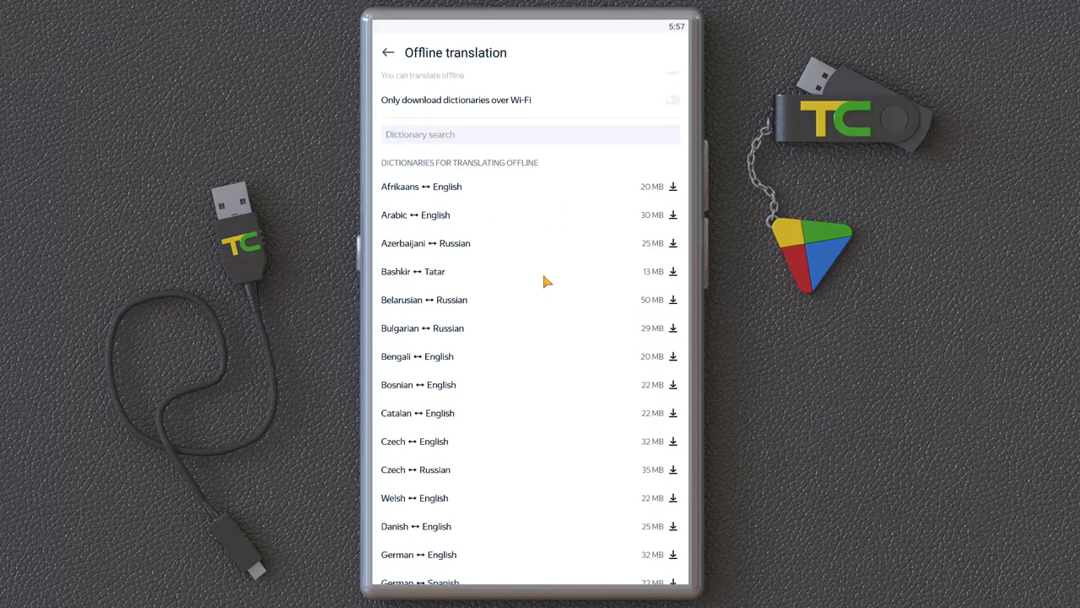
scroll(down, 3)
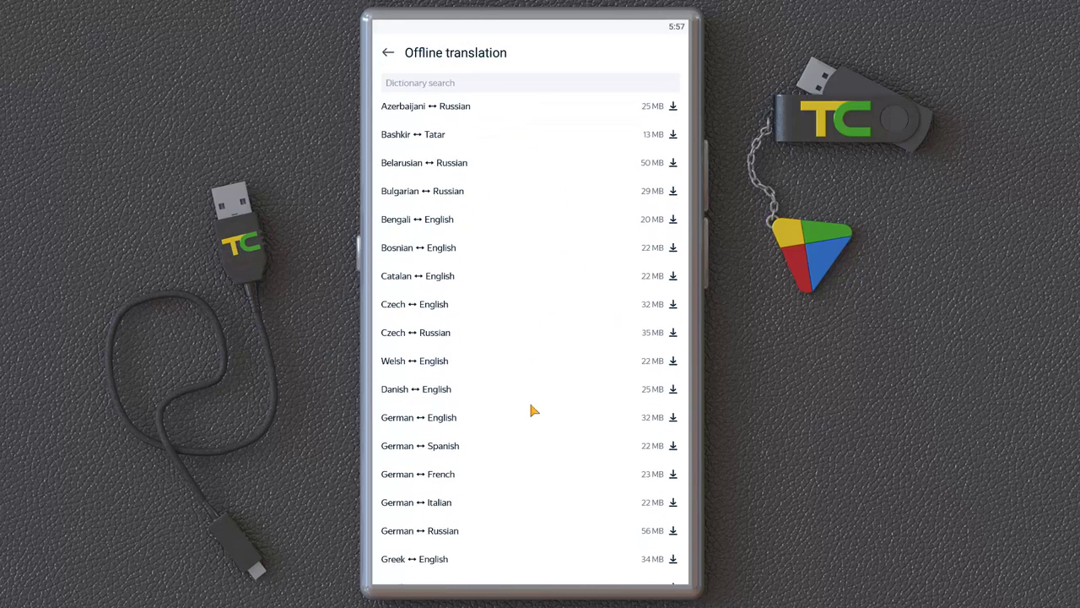
scroll(down, 3)
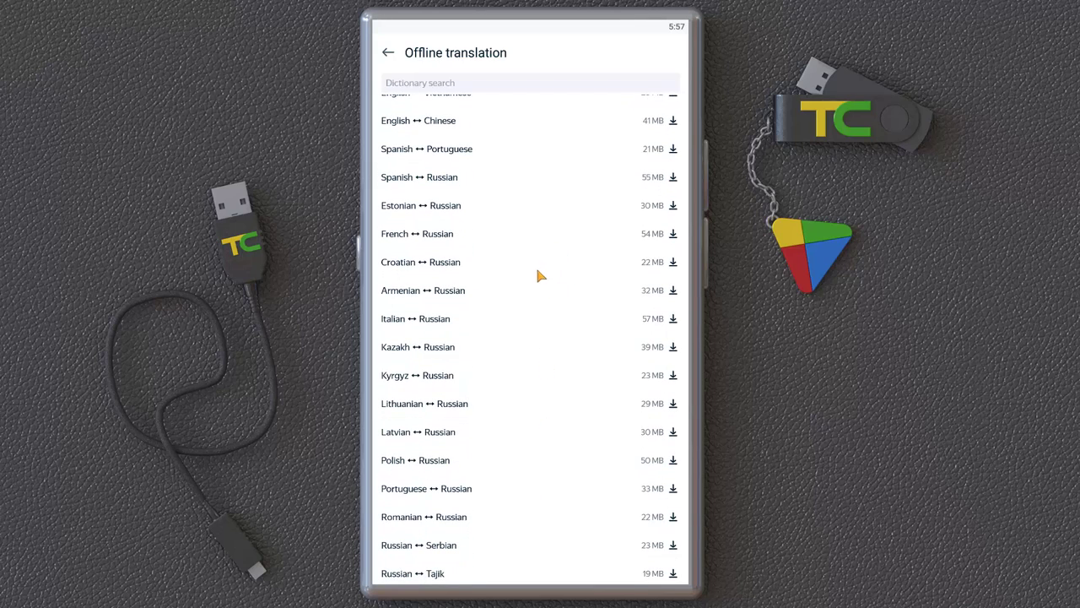
click(388, 52)
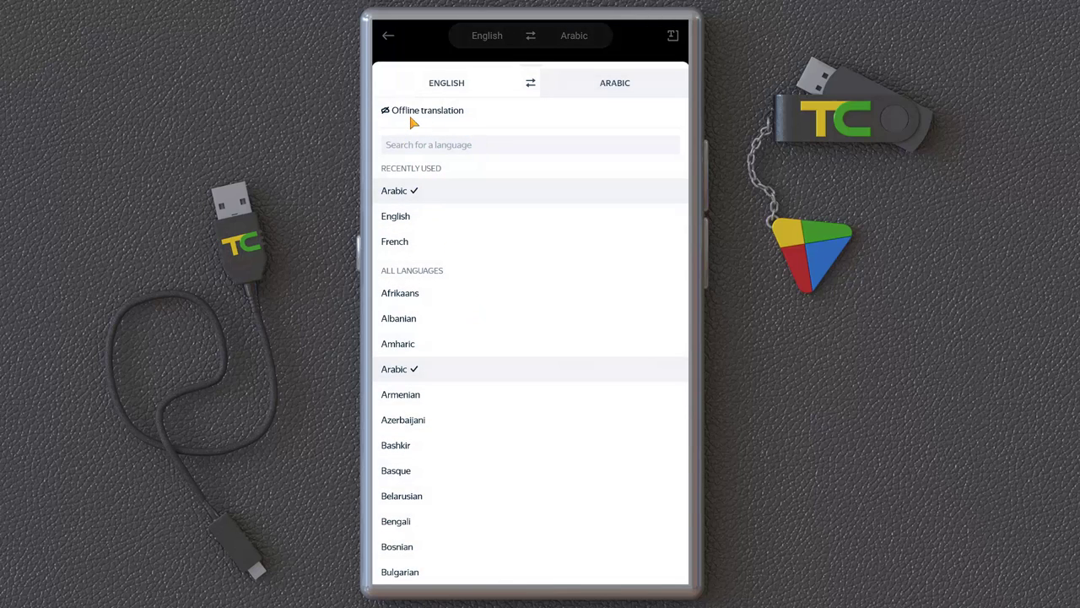
mouse_move(450, 124)
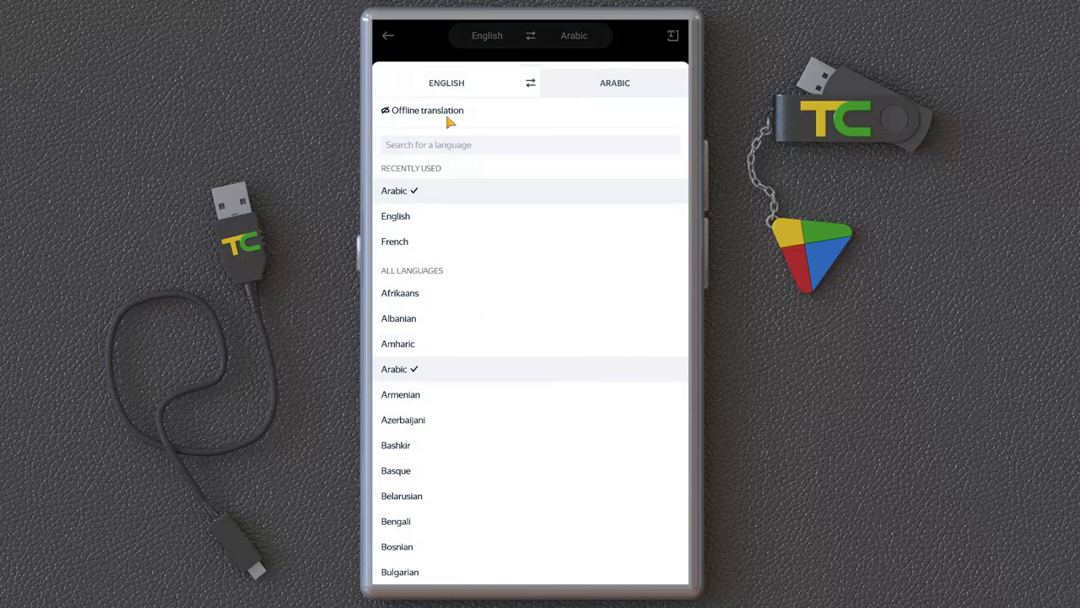
click(387, 36)
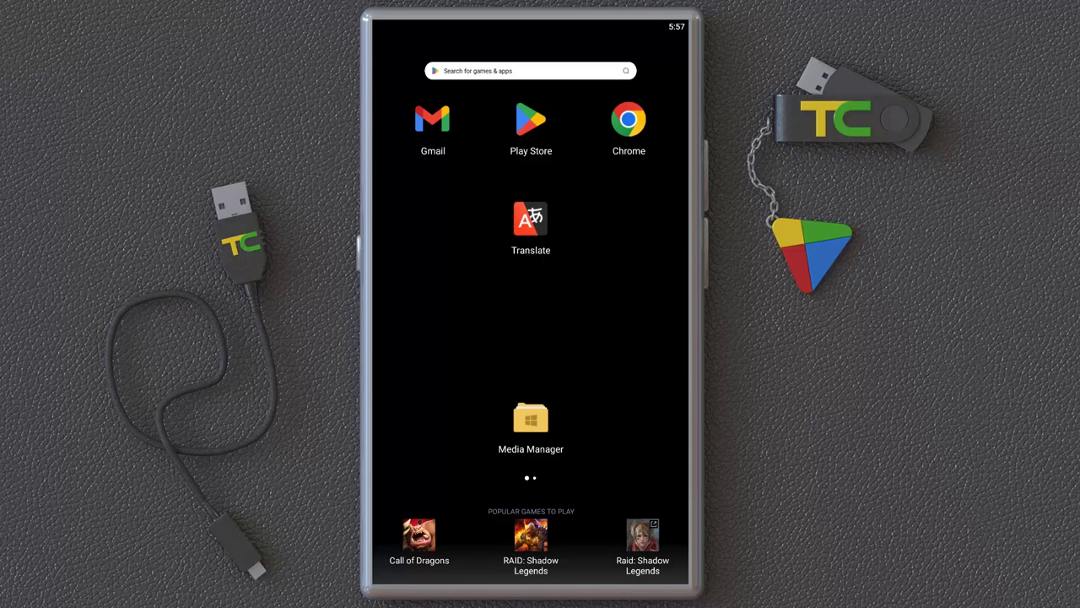
mouse_move(523, 262)
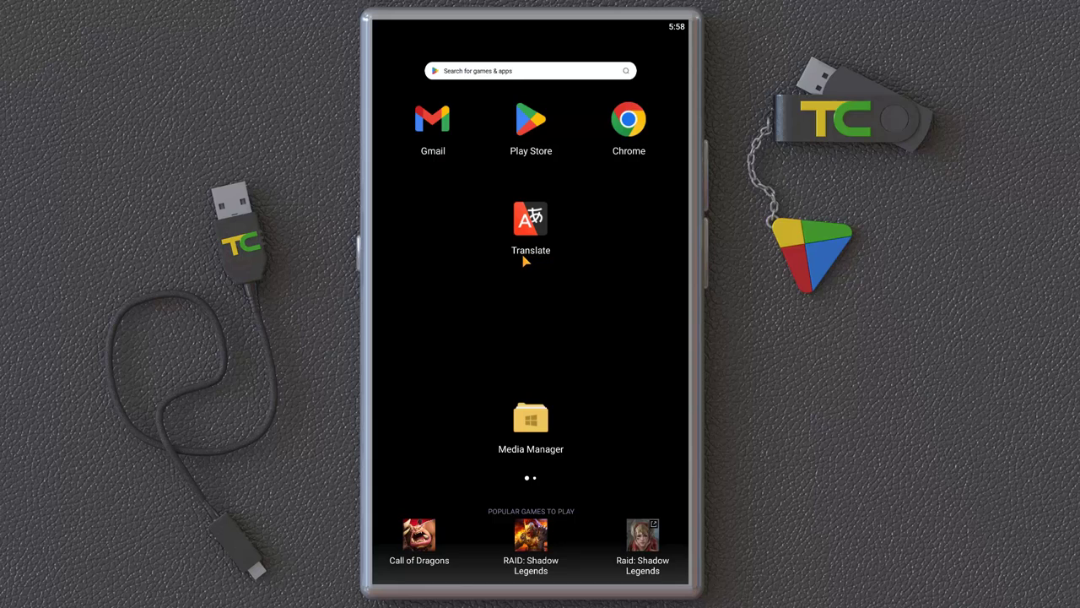
mouse_move(494, 278)
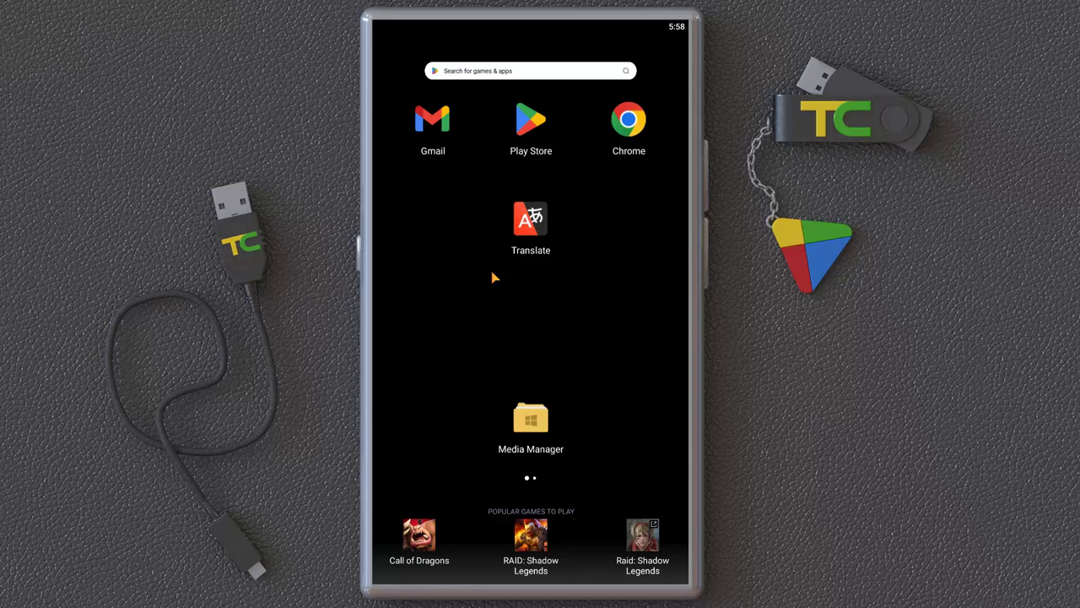